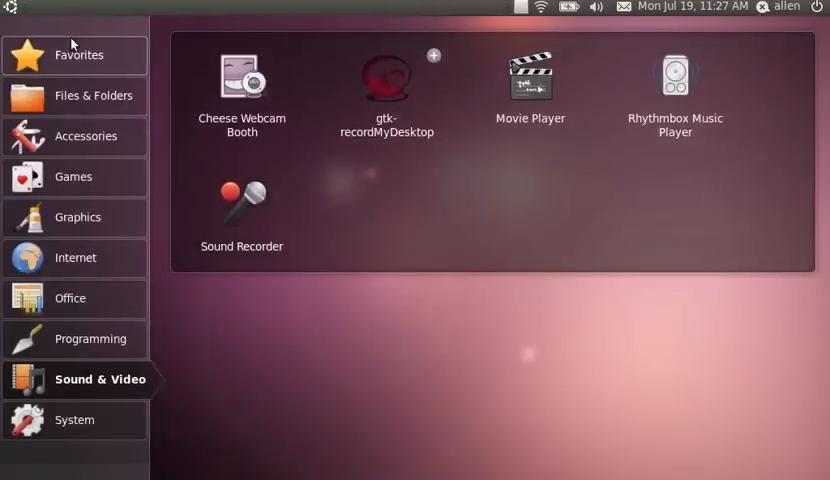
# - Show the Favorites category, then the Files & Folders home folders and volumes
pyautogui.click(78, 55)
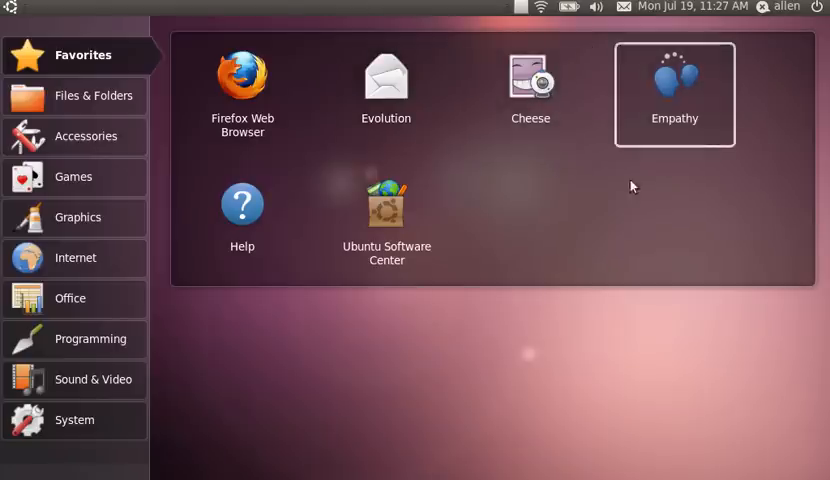
pyautogui.moveTo(250, 290)
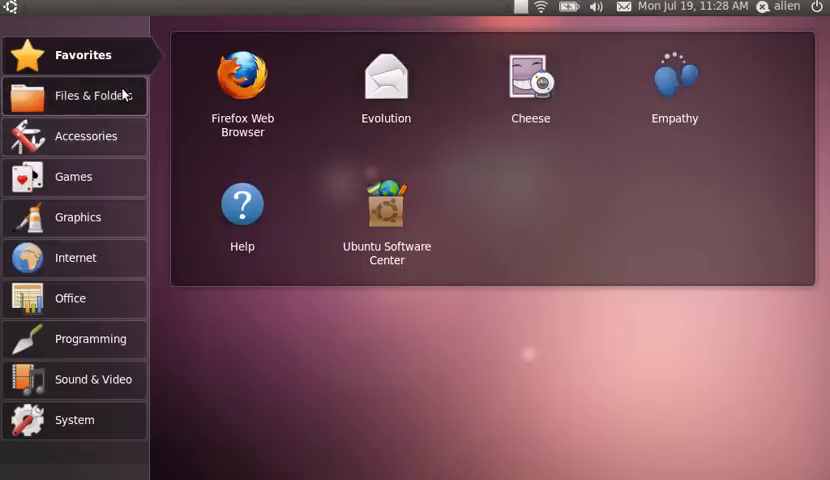
pyautogui.click(74, 96)
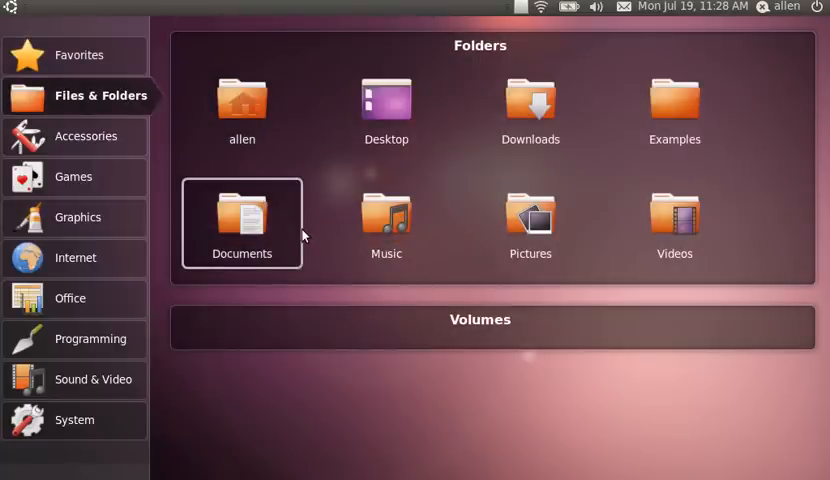
pyautogui.moveTo(168, 218)
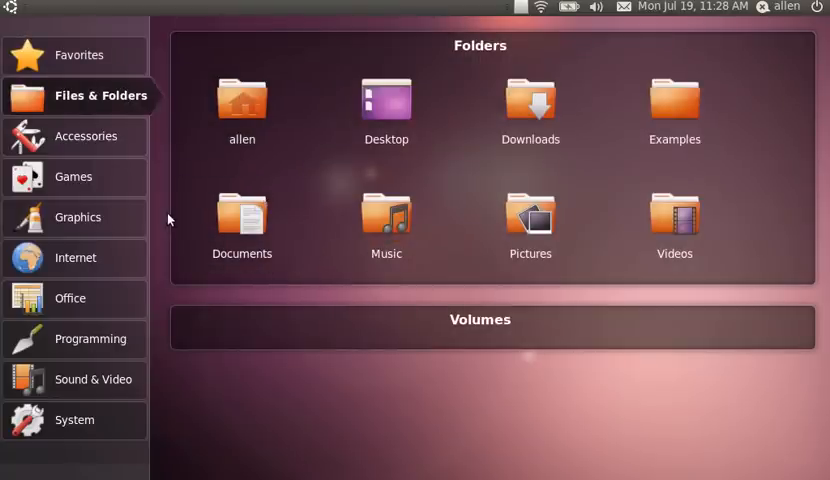
pyautogui.moveTo(530, 108)
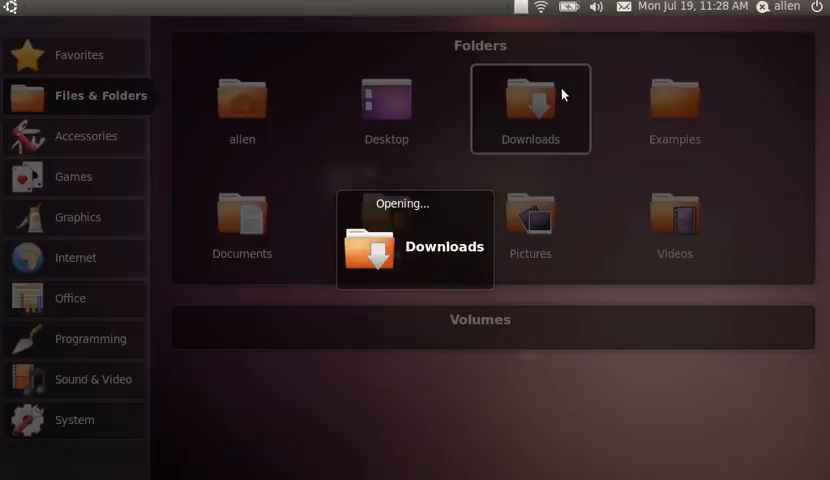
# - Open Downloads, holding thunderbird-3.1.tar.bz2, then go up to the home folder
pyautogui.doubleClick(530, 95)
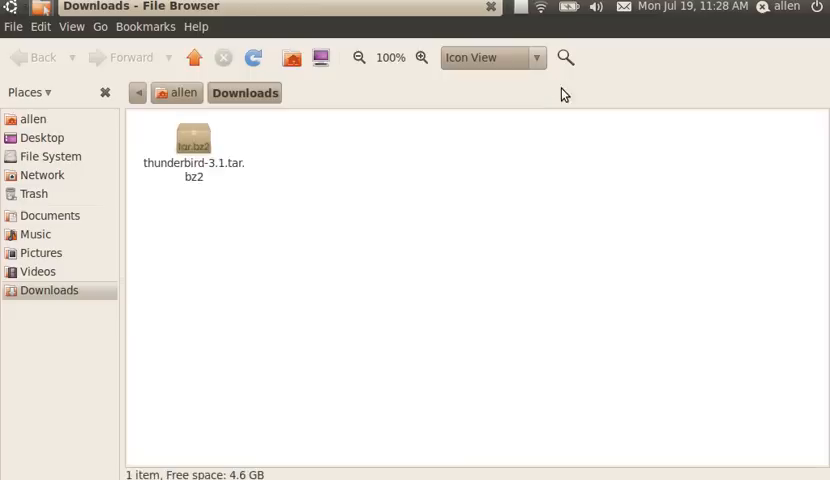
pyautogui.moveTo(236, 116)
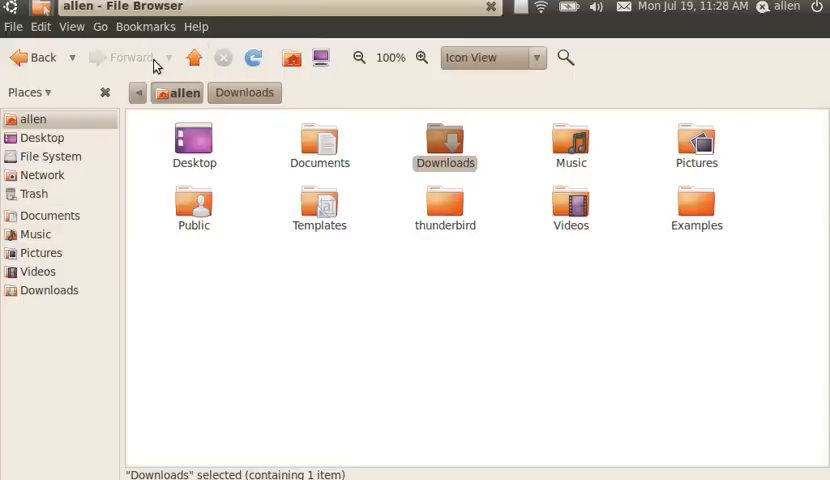
pyautogui.click(445, 205)
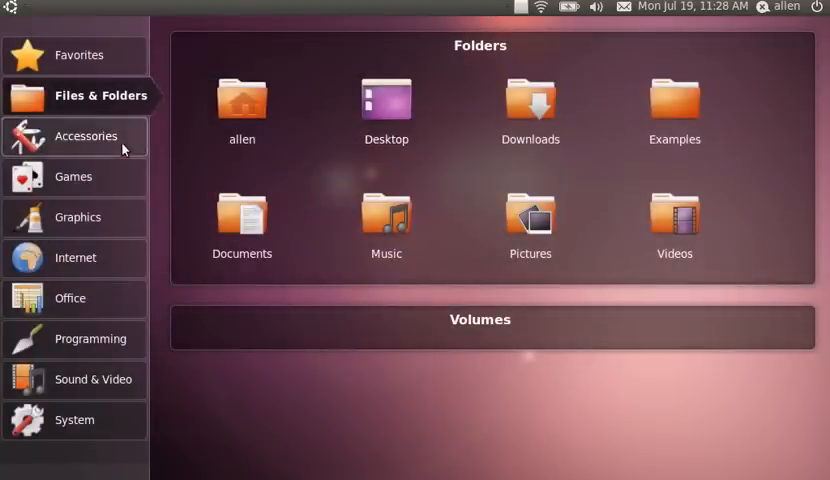
# - Cycle through the Accessories and Games lists to the Graphics apps like F-Spot and Simple Scan
pyautogui.click(85, 136)
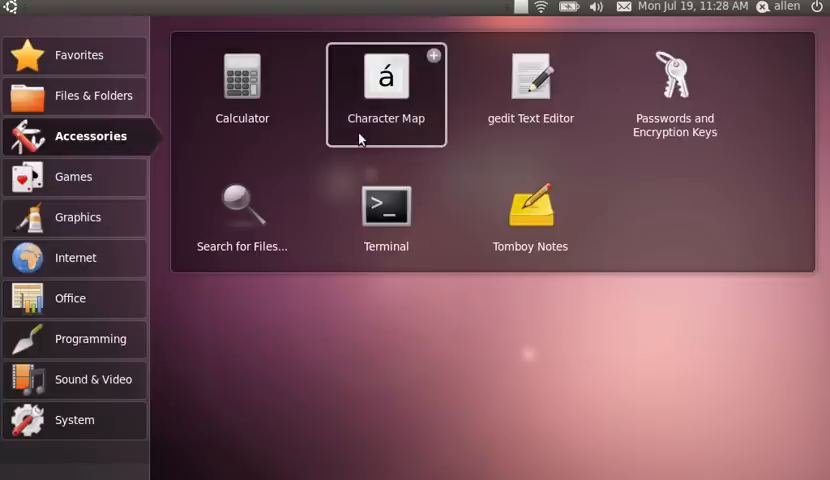
pyautogui.moveTo(674, 95)
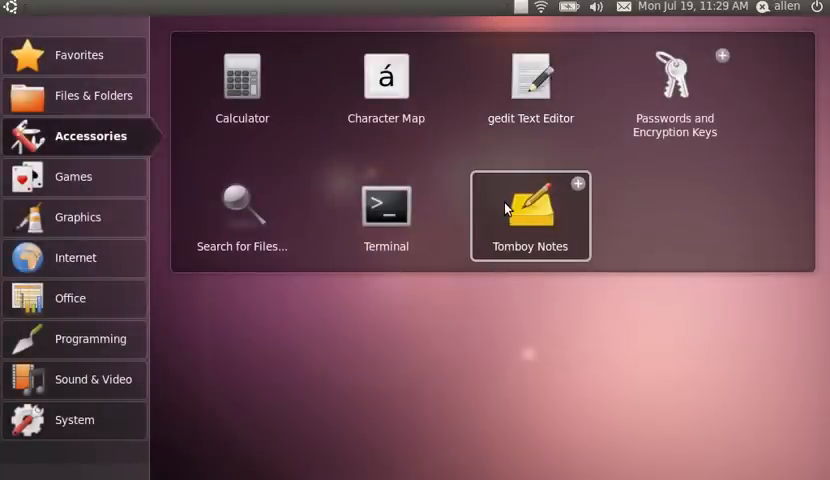
pyautogui.moveTo(242, 216)
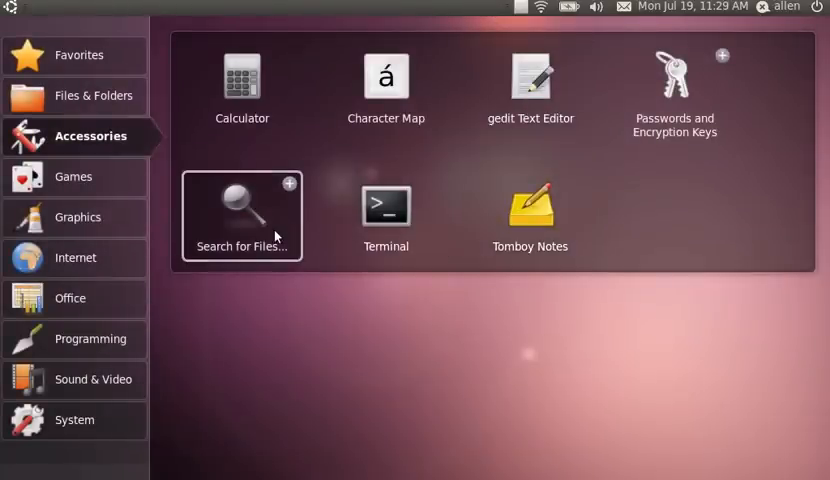
pyautogui.click(74, 177)
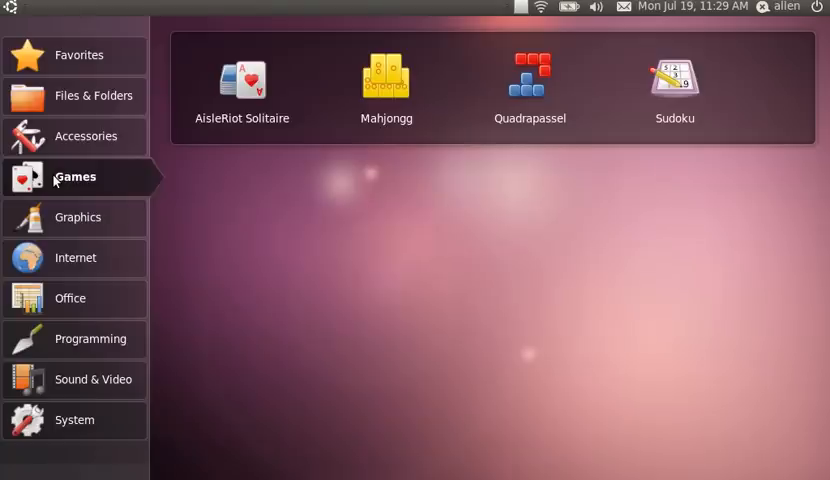
pyautogui.moveTo(90, 257)
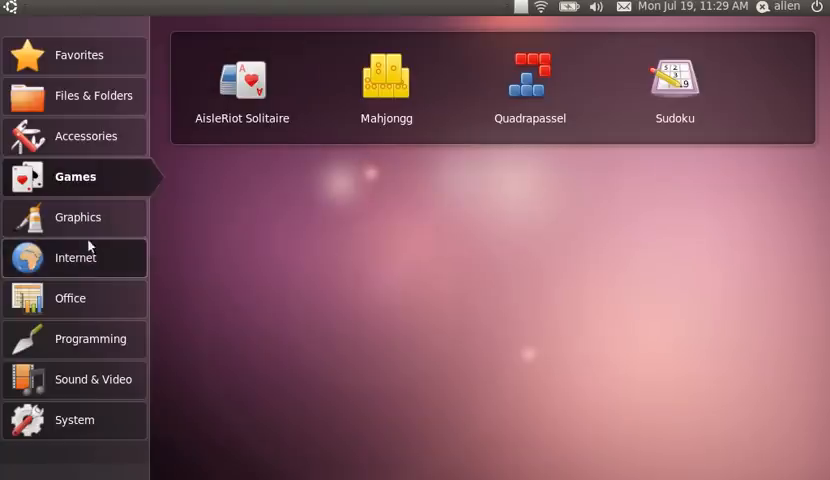
pyautogui.click(78, 217)
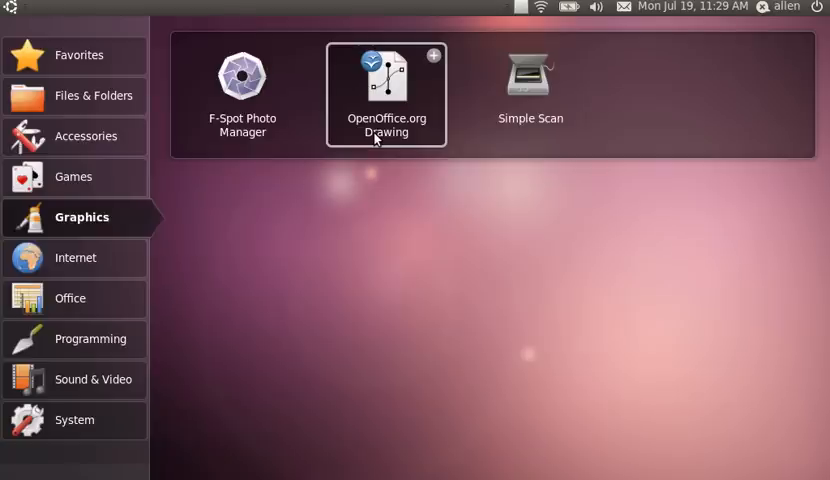
pyautogui.moveTo(288, 206)
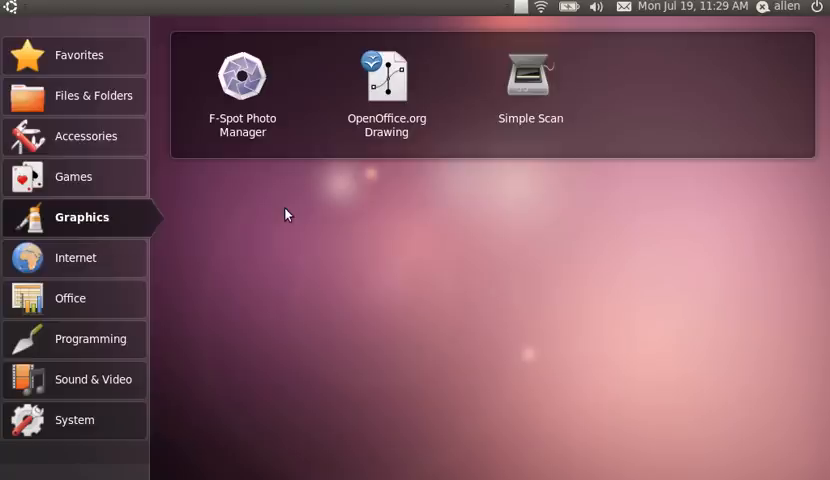
pyautogui.moveTo(79, 263)
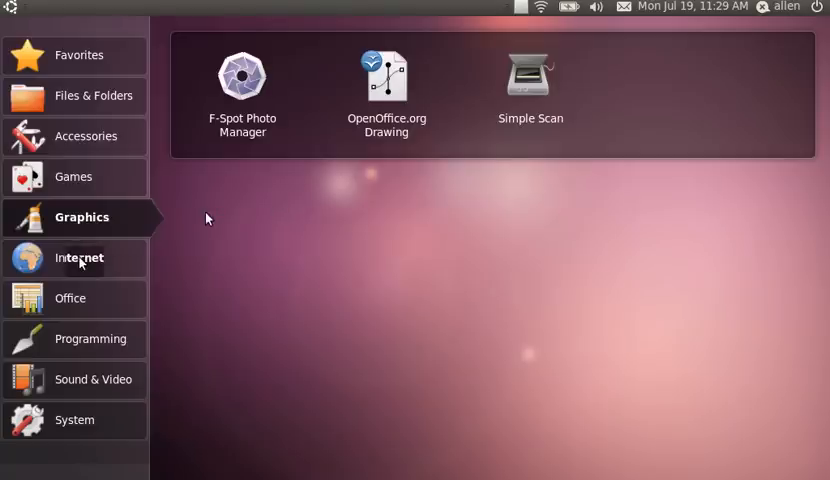
# - Launch Firefox from Internet, exclude the Vista-aero add-on from updating, and skip updates
pyautogui.click(78, 257)
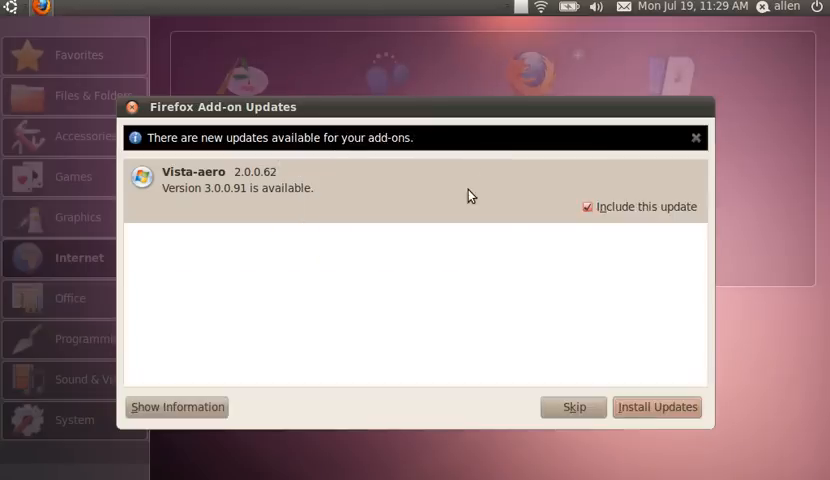
pyautogui.click(588, 206)
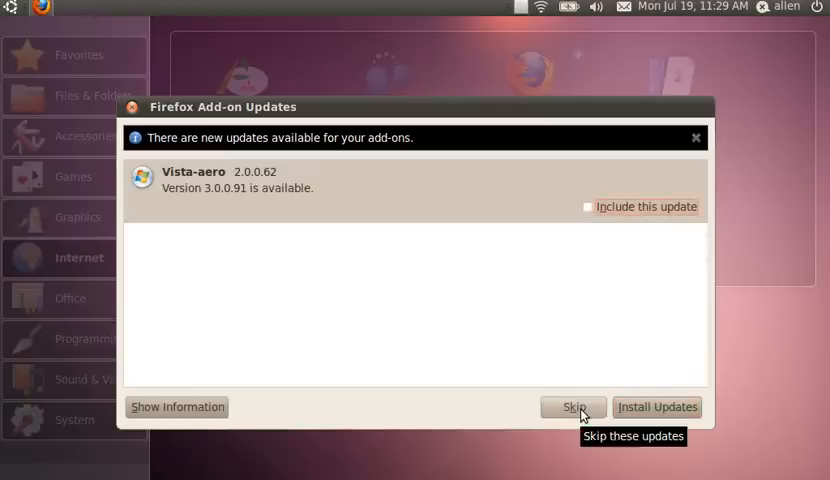
pyautogui.click(572, 407)
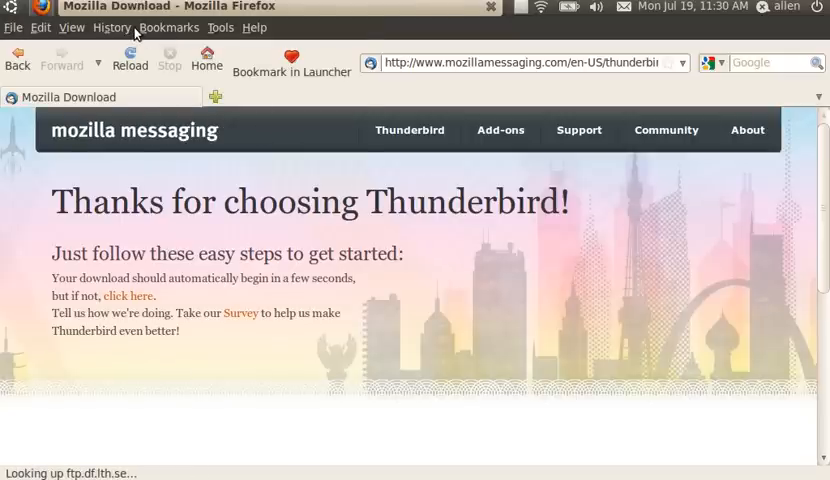
pyautogui.click(111, 27)
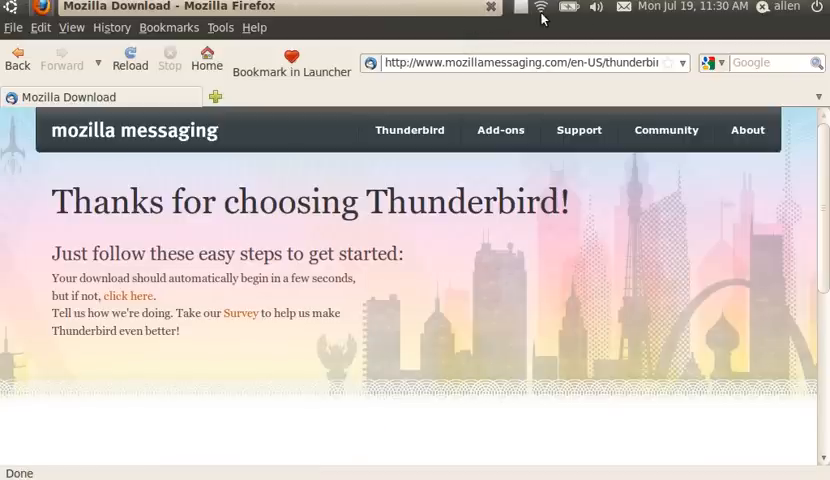
pyautogui.moveTo(540, 7)
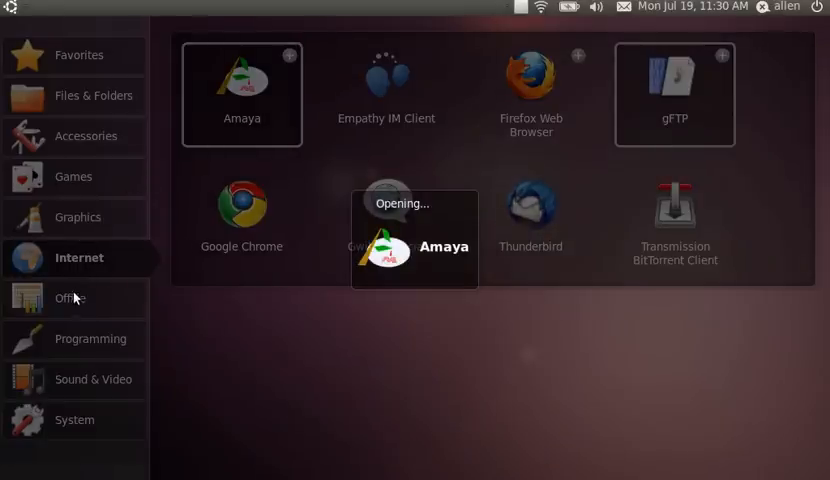
# - Show the Office category, then the Programming list with Amaya and Bluefish Editor
pyautogui.click(72, 297)
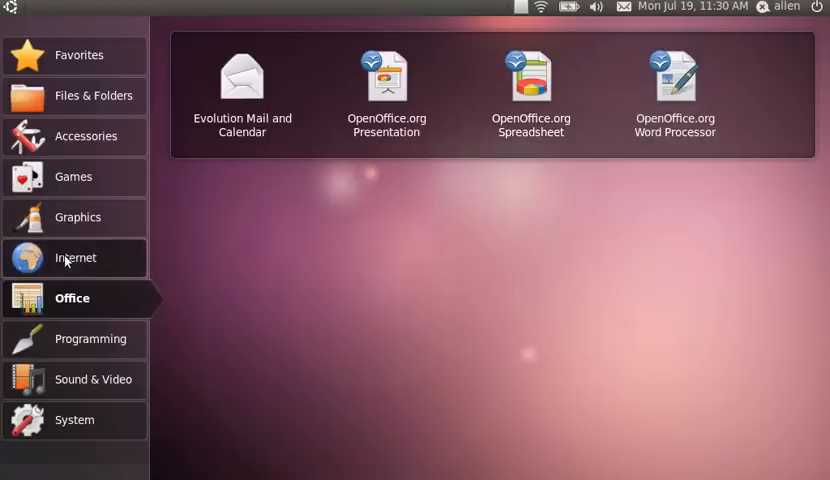
pyautogui.click(90, 338)
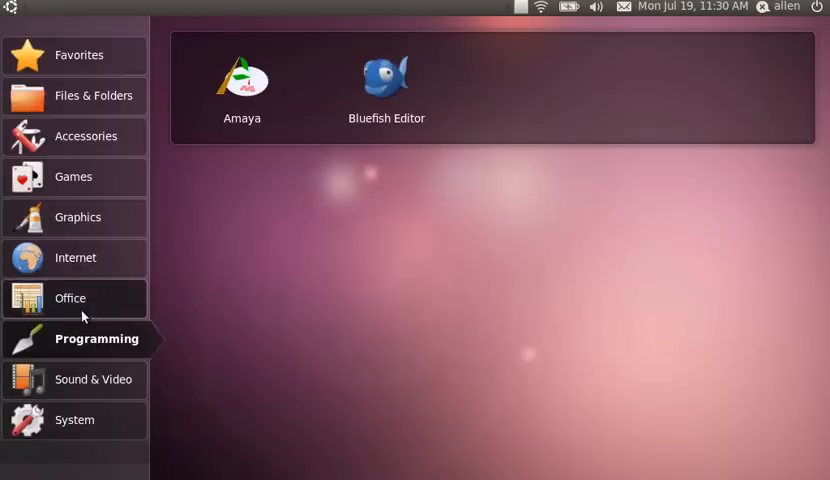
pyautogui.moveTo(386, 87)
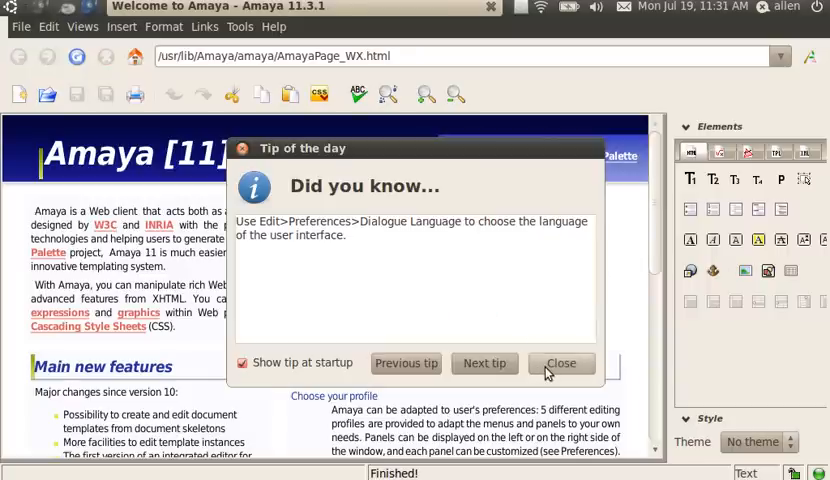
# - Dismiss the tip and create a new Amaya document titled 'test'
pyautogui.click(560, 363)
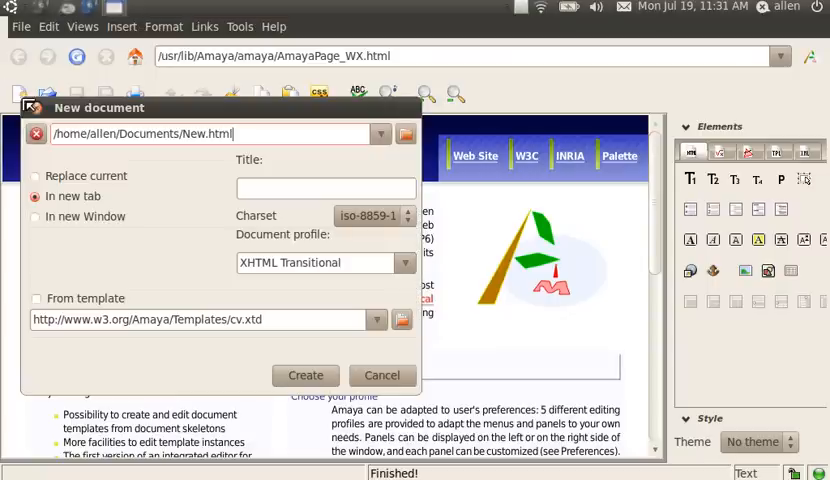
pyautogui.moveTo(347, 189)
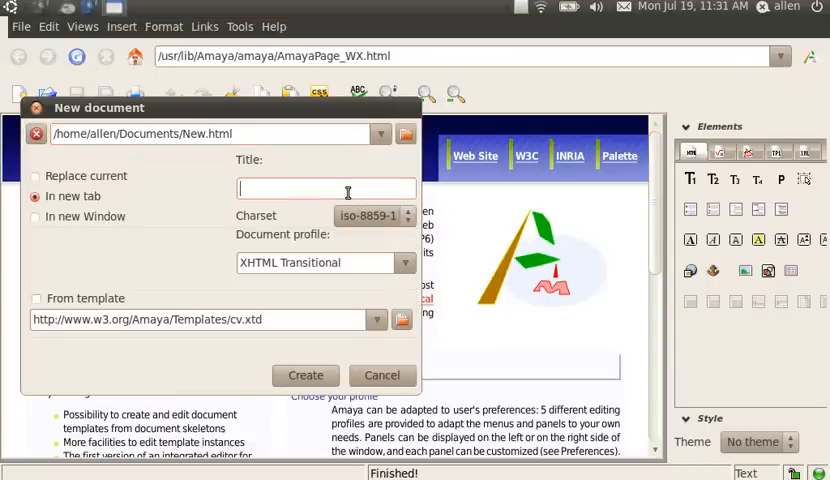
pyautogui.write('test')
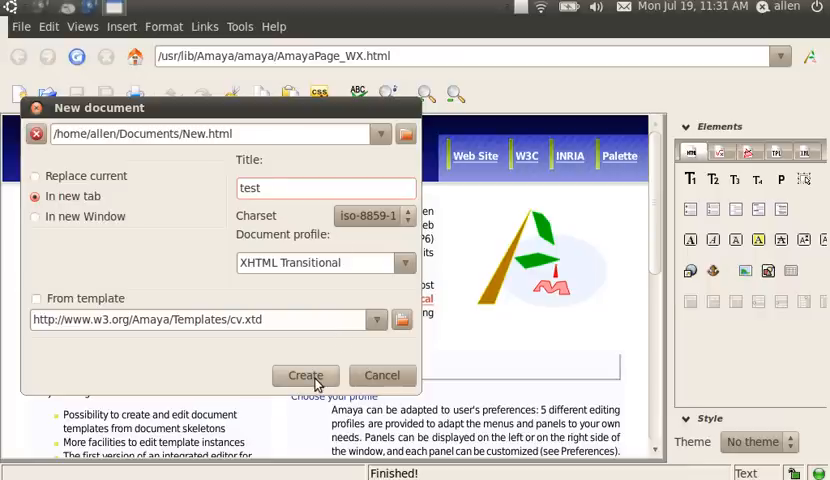
pyautogui.click(305, 375)
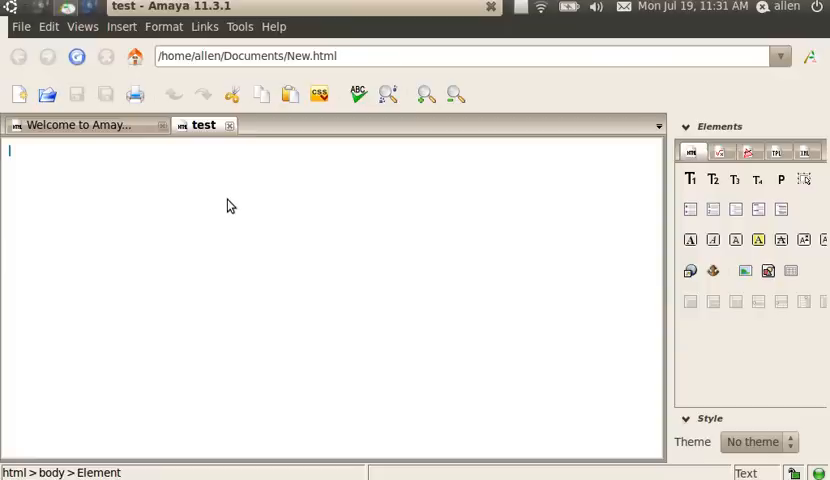
# - Type 'Hello UBUNTU MAVENS!' and style that line as Heading 1
pyautogui.write('HII')
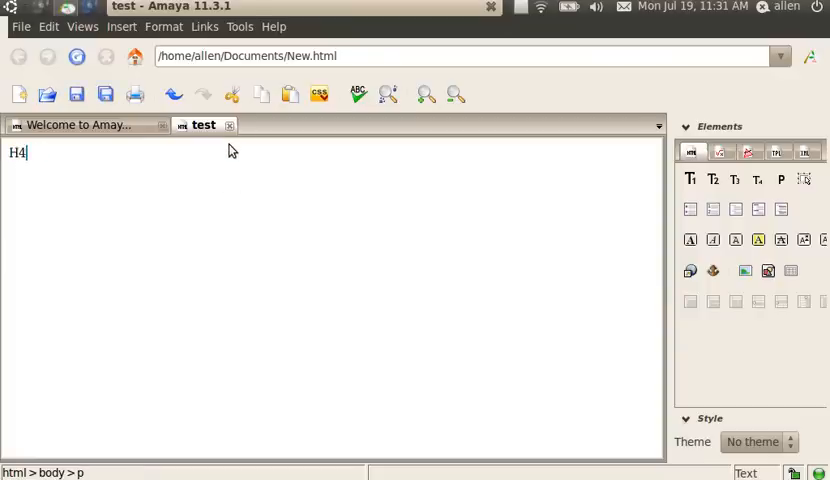
pyautogui.write('Hello U')
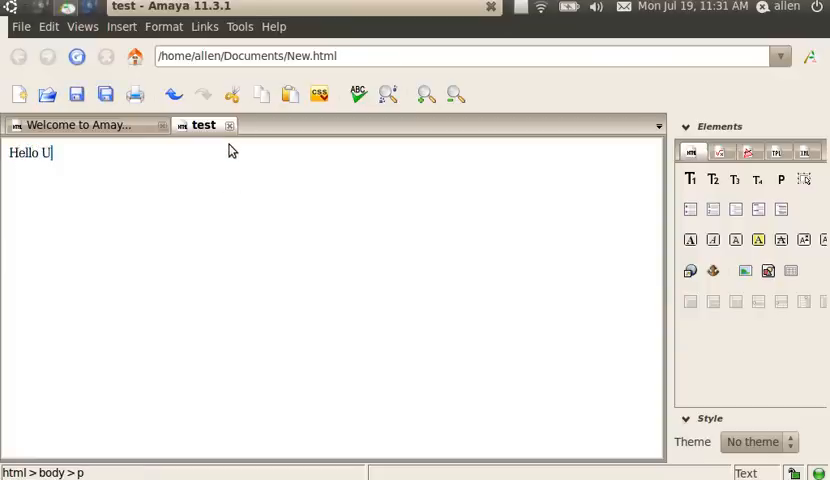
pyautogui.write('BUN')
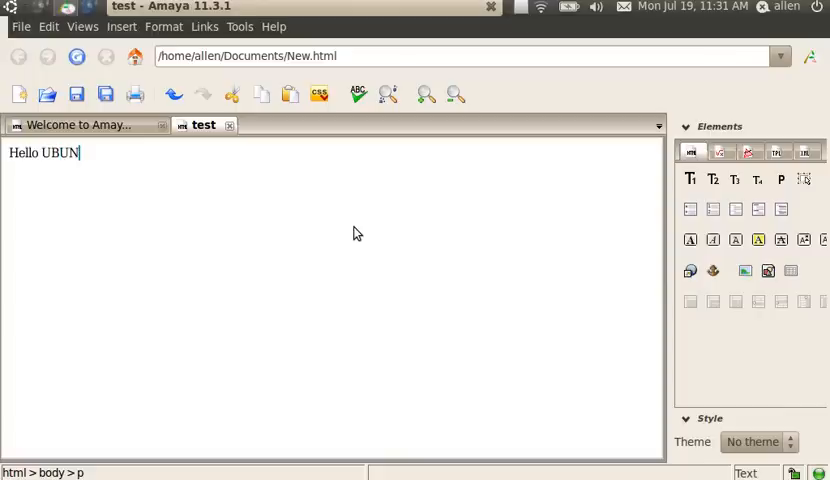
pyautogui.write('TU MAV')
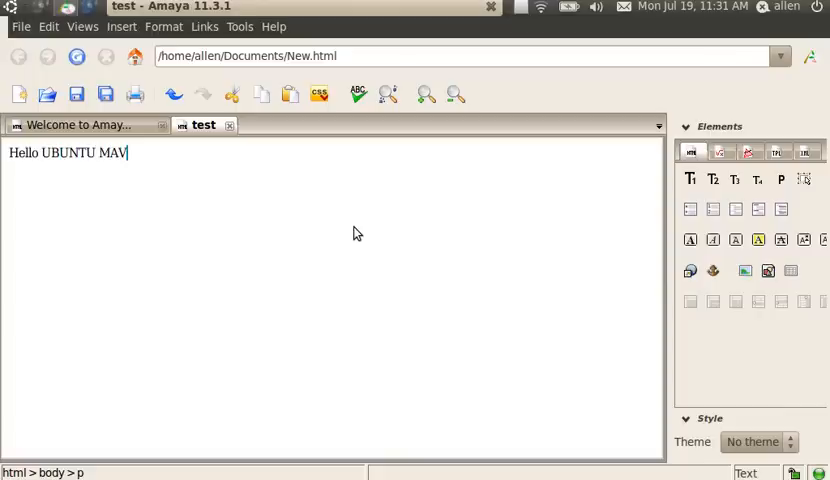
pyautogui.write('ENS')
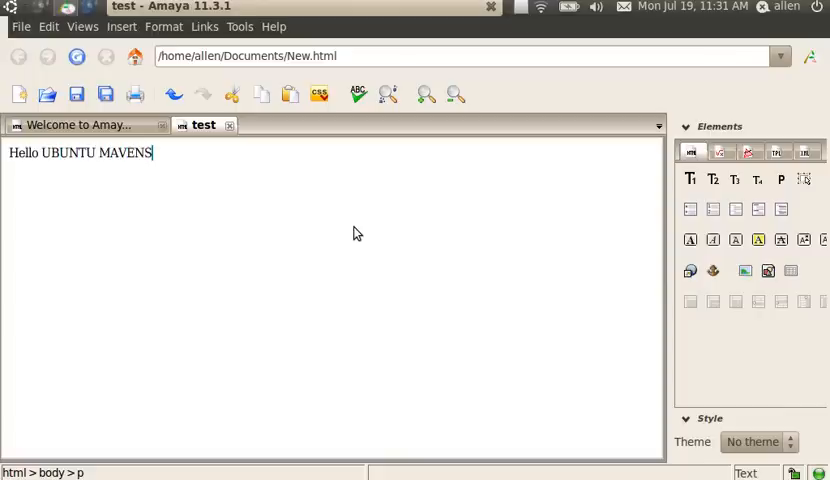
pyautogui.moveTo(358, 237)
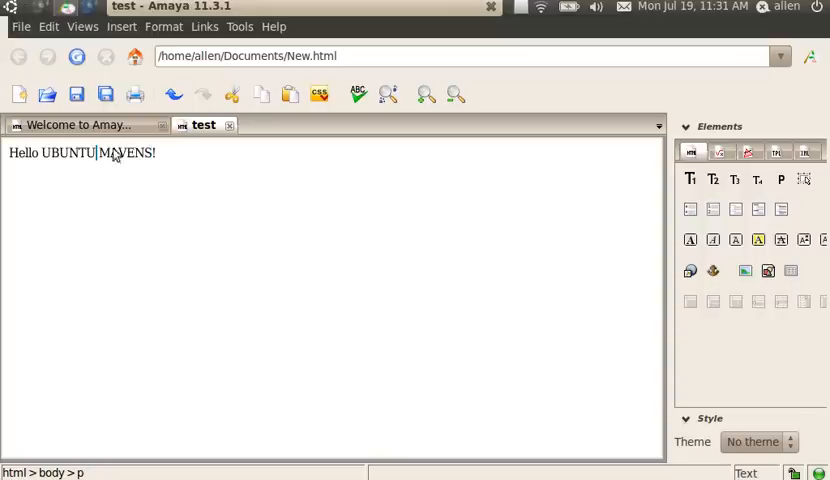
pyautogui.doubleClick(140, 153)
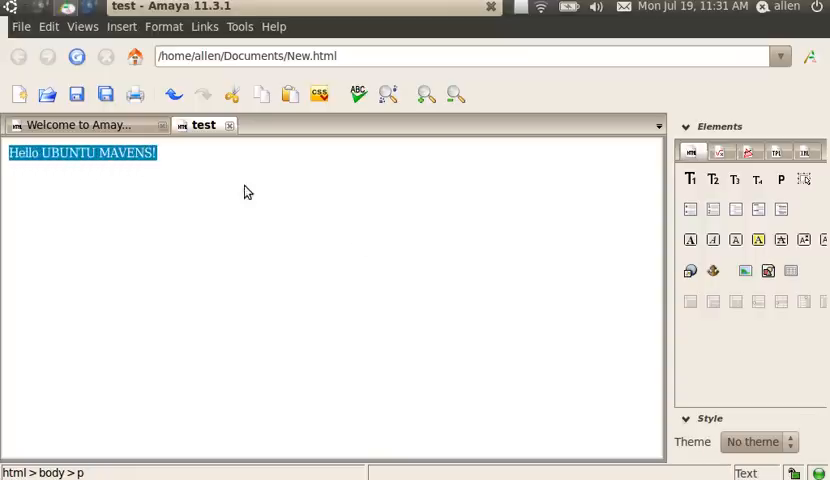
pyautogui.click(690, 179)
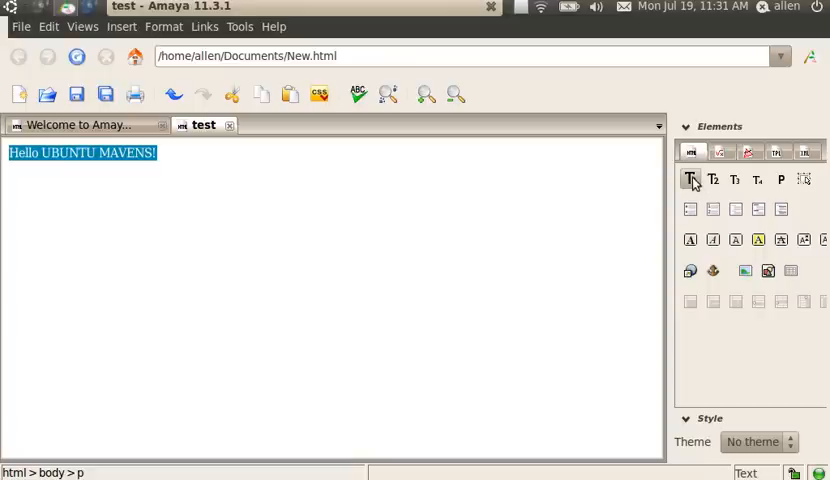
pyautogui.click(689, 179)
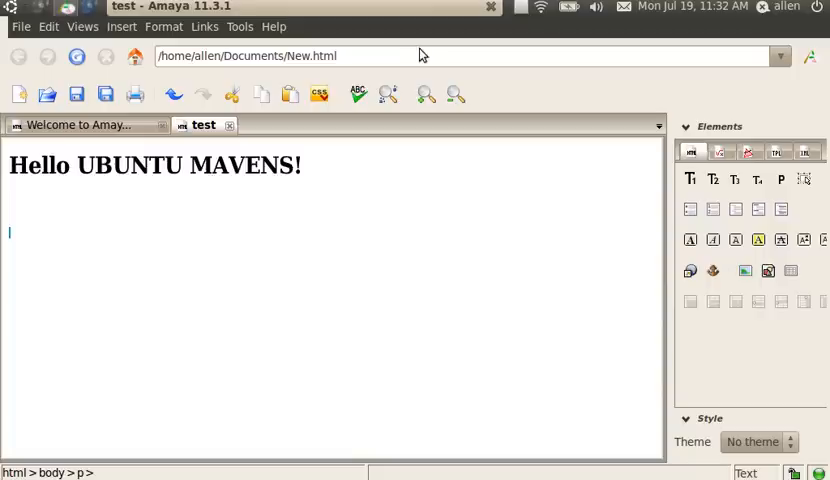
pyautogui.moveTo(82, 27)
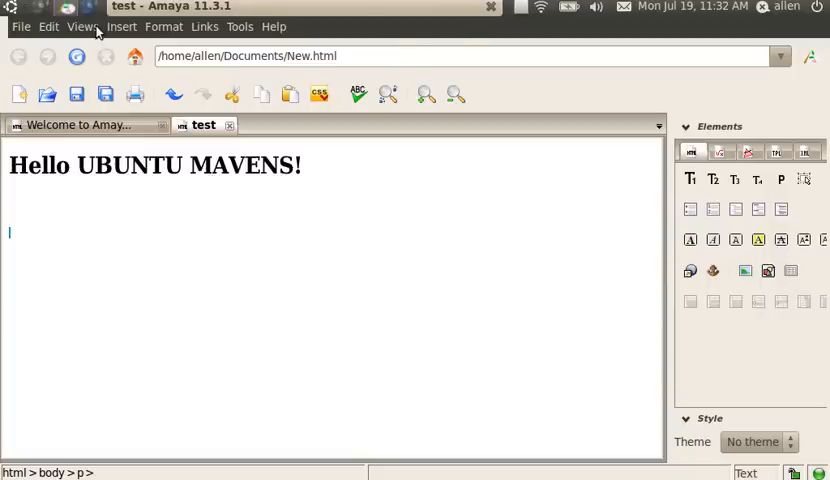
# - Split the view to show source, then turn typed lines A, B, C into bullets
pyautogui.click(82, 26)
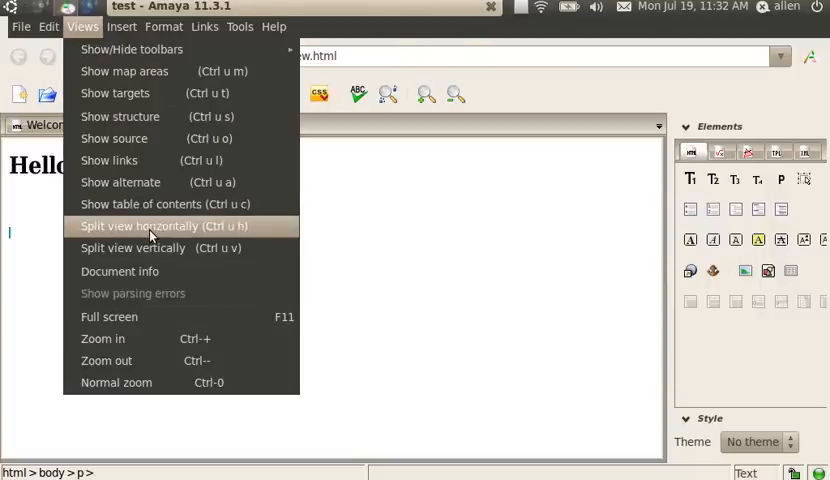
pyautogui.click(162, 225)
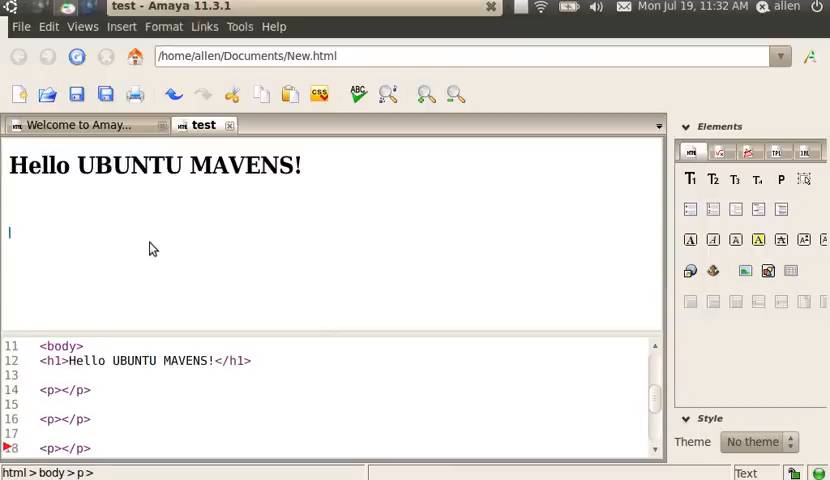
pyautogui.write('A')
pyautogui.write('B')
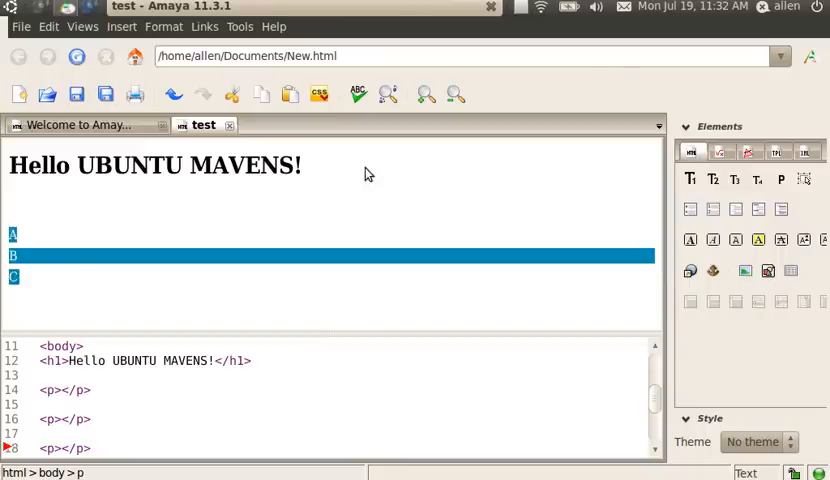
pyautogui.click(690, 209)
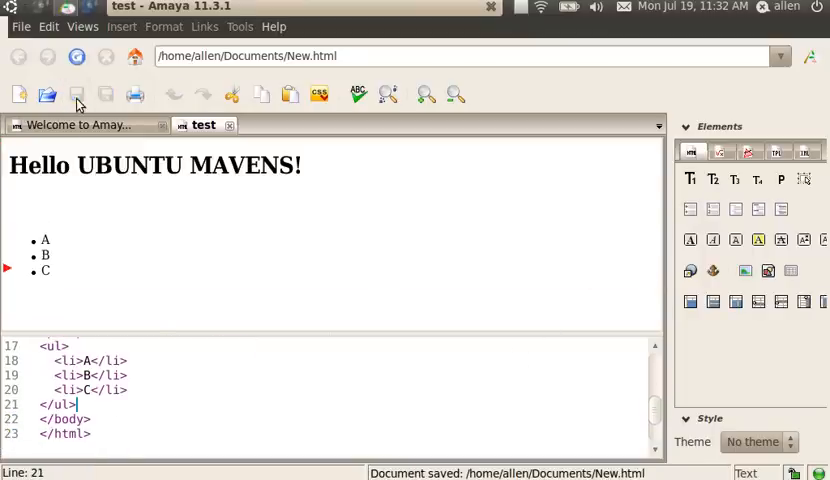
# - Close Amaya with both pages, launch Bluefish, and open New.html from Documents
pyautogui.click(489, 8)
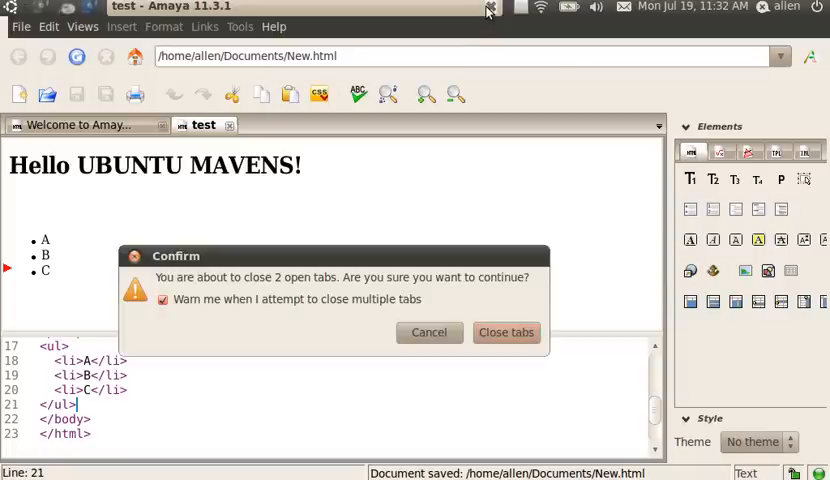
pyautogui.click(506, 332)
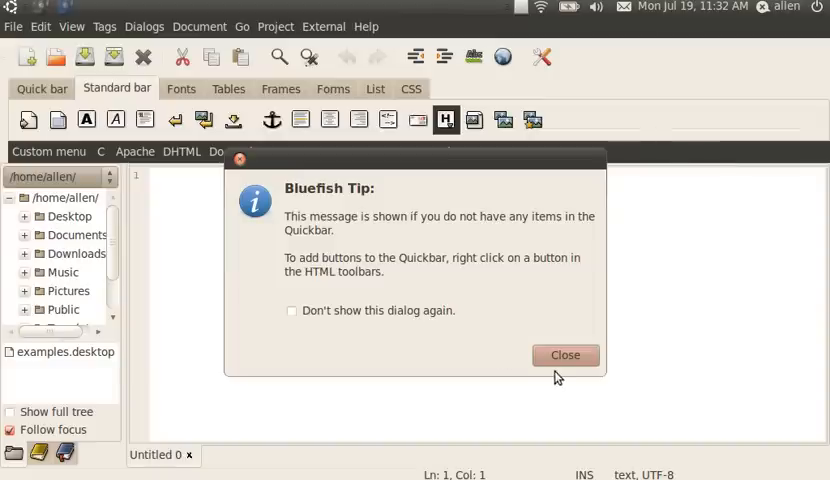
pyautogui.click(564, 355)
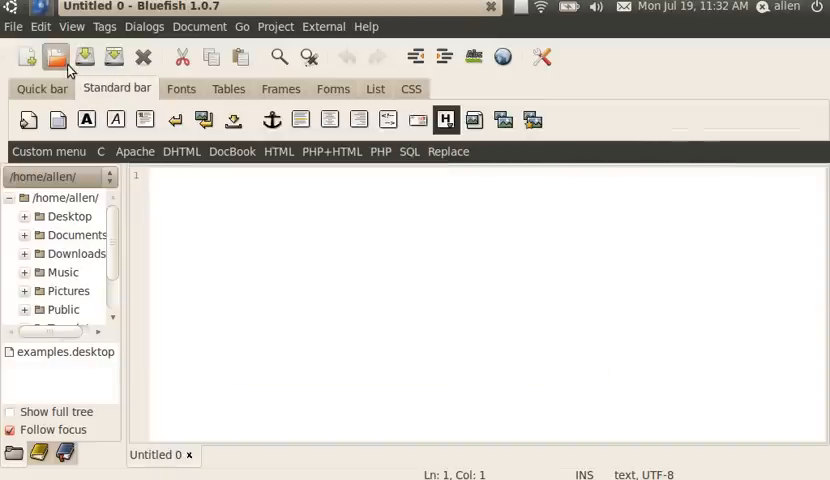
pyautogui.click(56, 57)
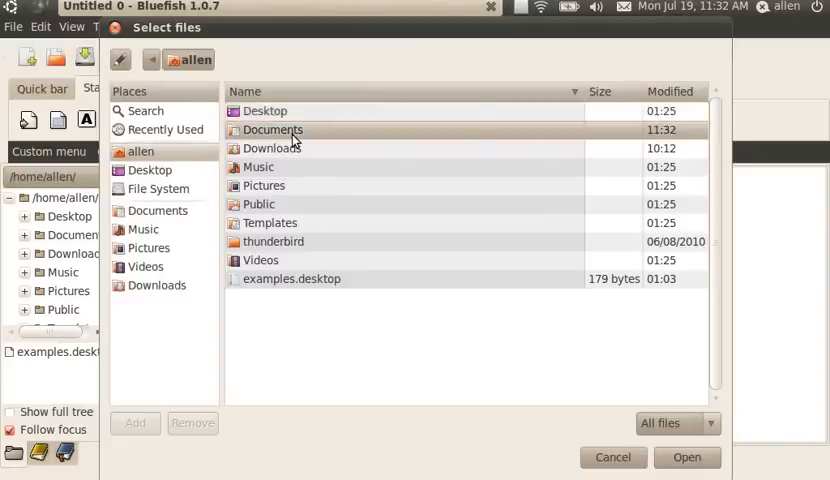
pyautogui.doubleClick(272, 130)
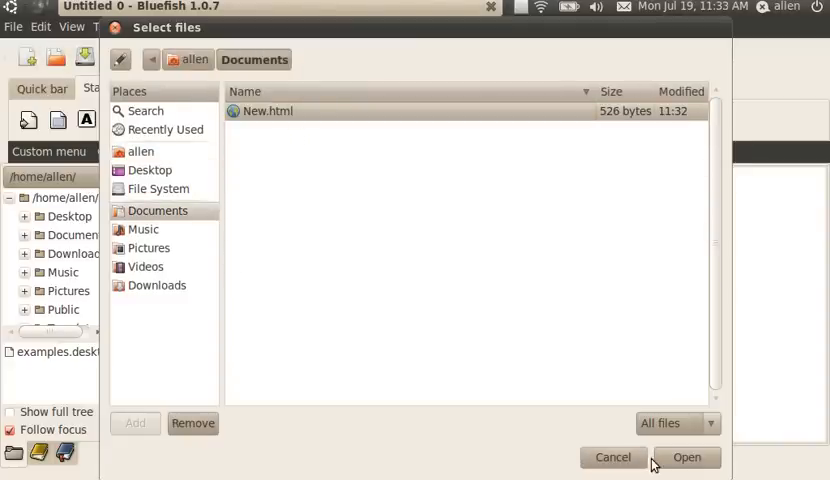
pyautogui.click(687, 457)
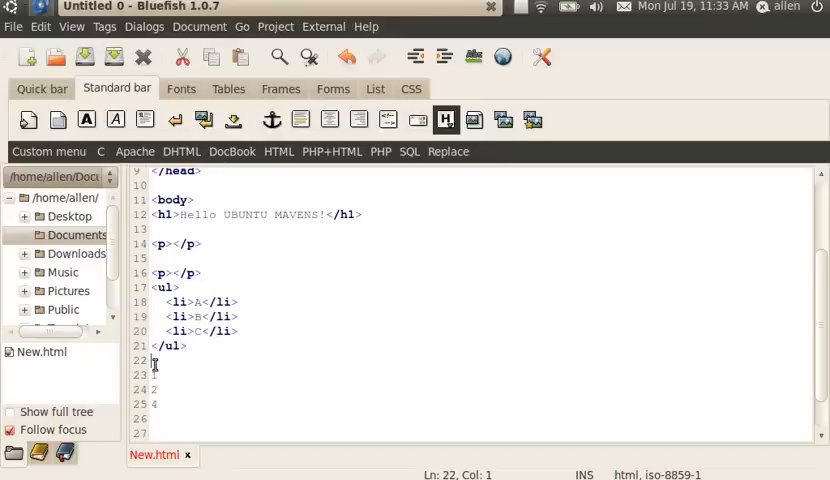
# - Turn lines 1, 2 and 4 into list items wrapped in an unordered list
pyautogui.moveTo(155, 361); pyautogui.dragTo(155, 432)
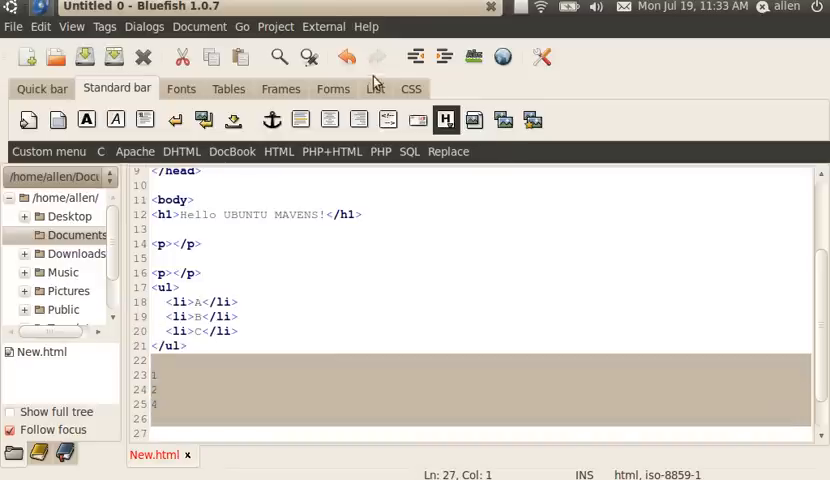
pyautogui.click(375, 88)
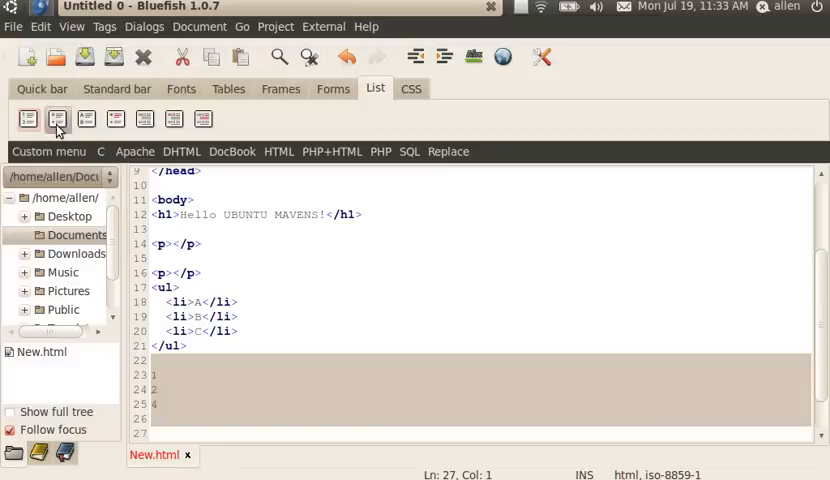
pyautogui.click(57, 119)
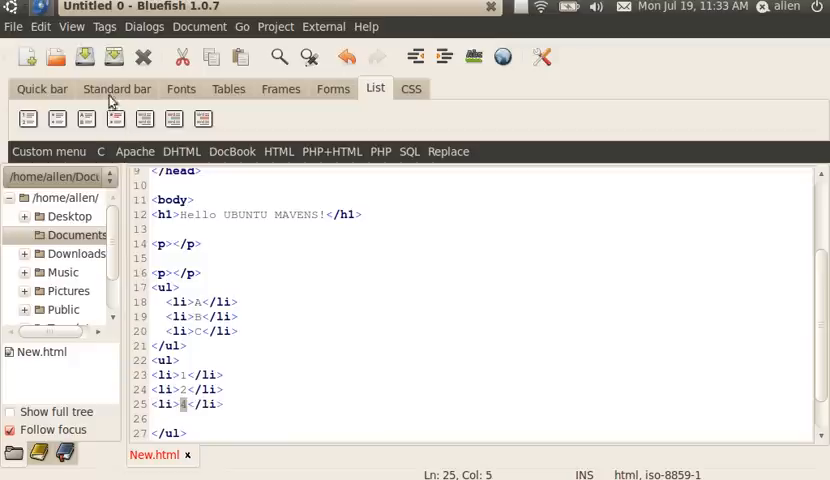
# - Save New.html and return to the launcher
pyautogui.click(83, 57)
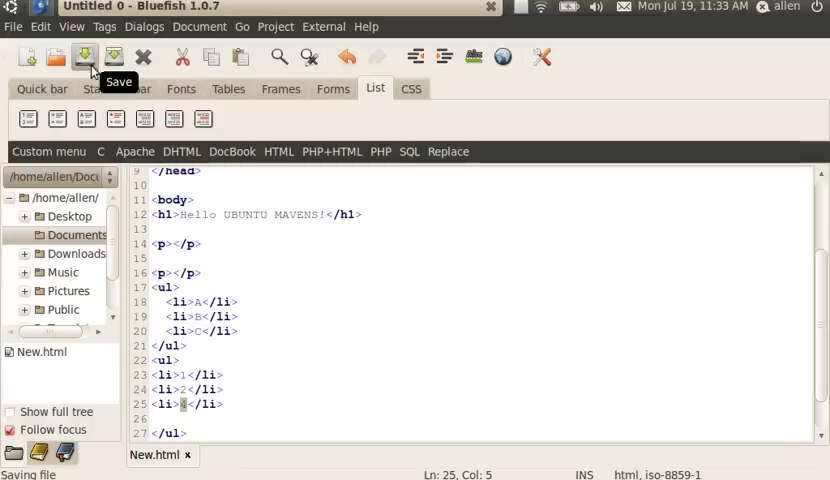
pyautogui.click(83, 57)
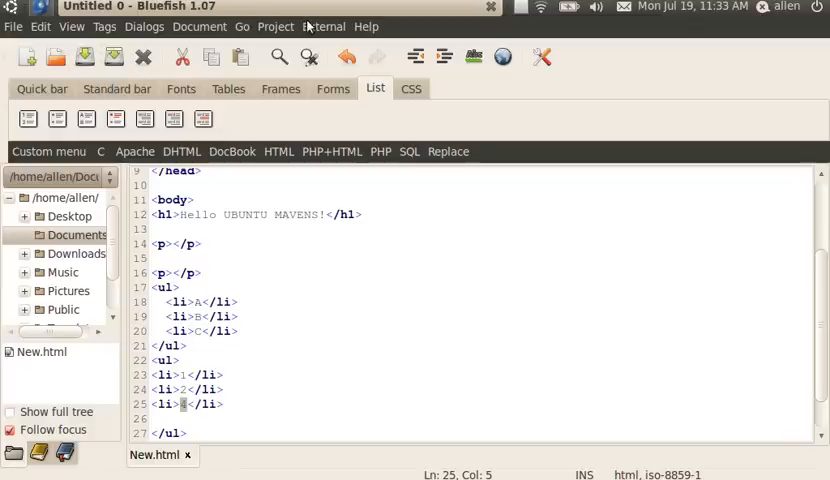
pyautogui.click(323, 26)
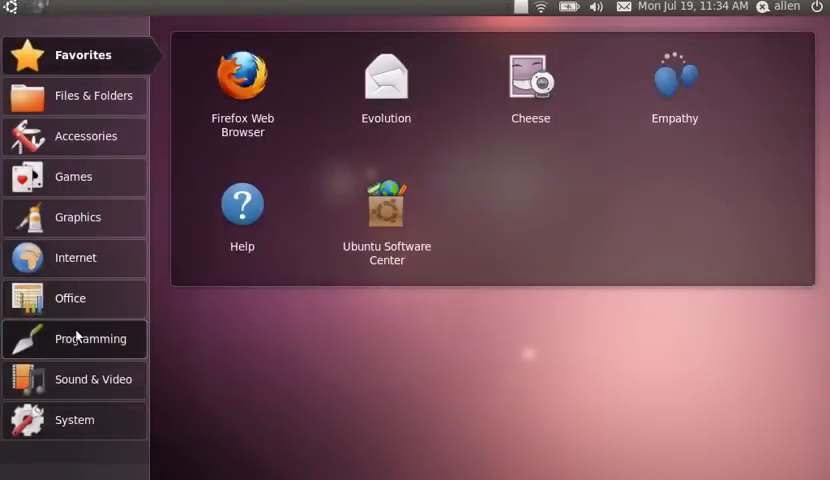
# - Show the Programming apps, then the System applications and settings
pyautogui.click(88, 379)
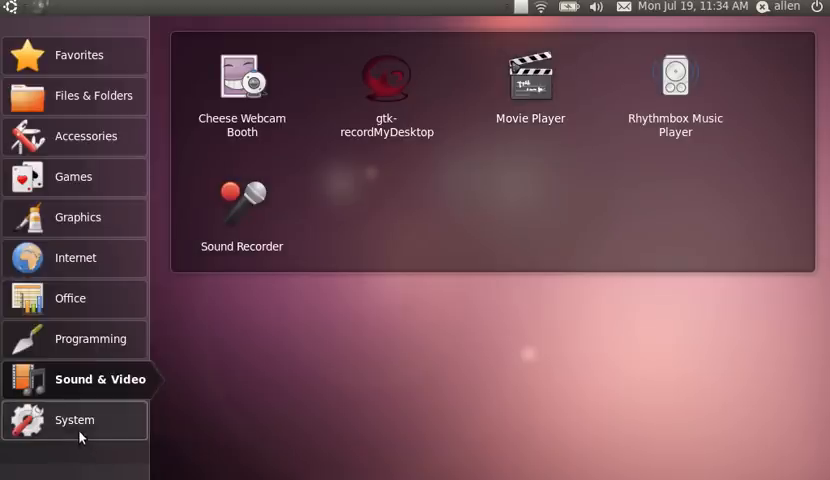
pyautogui.click(74, 419)
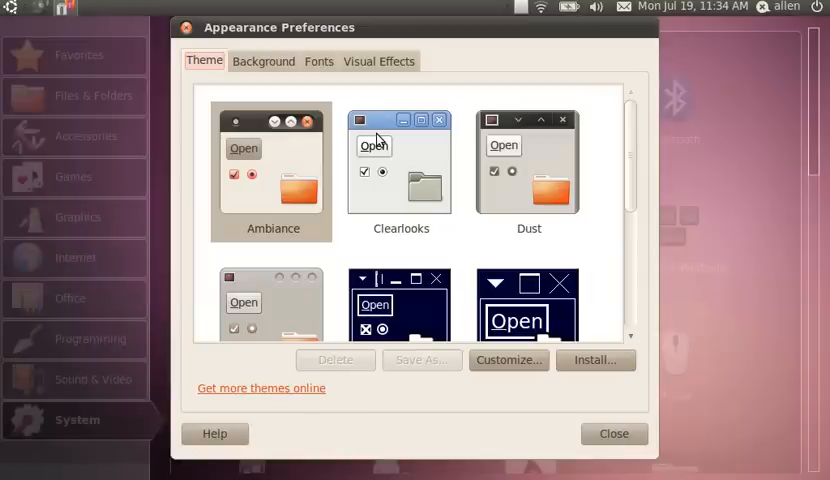
pyautogui.moveTo(378, 172)
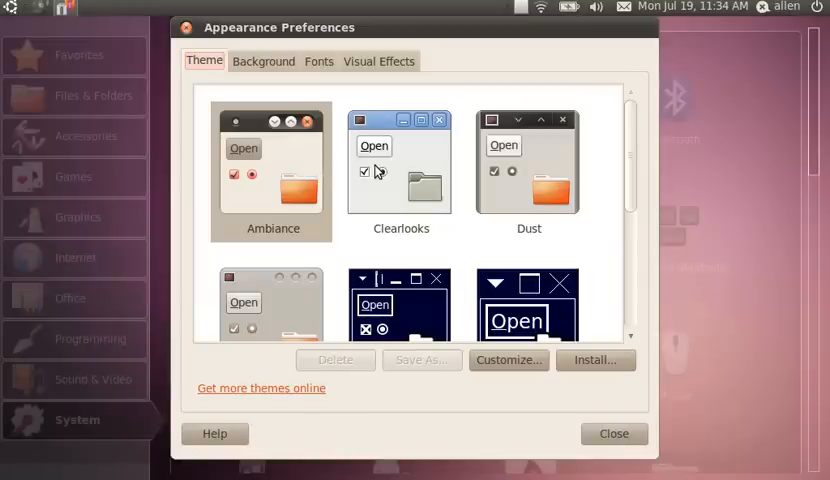
pyautogui.moveTo(315, 190)
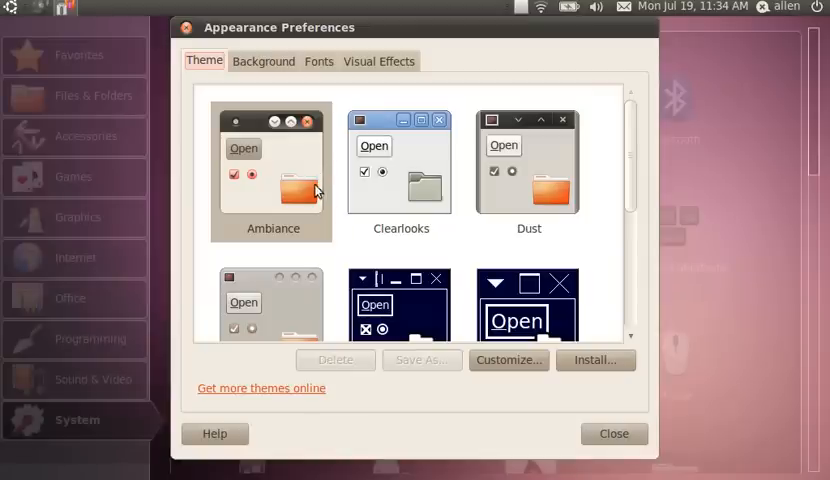
# - Preview the Dust, Clearlooks and Dust Sand themes, then switch back to Ambiance
pyautogui.scroll(-3)
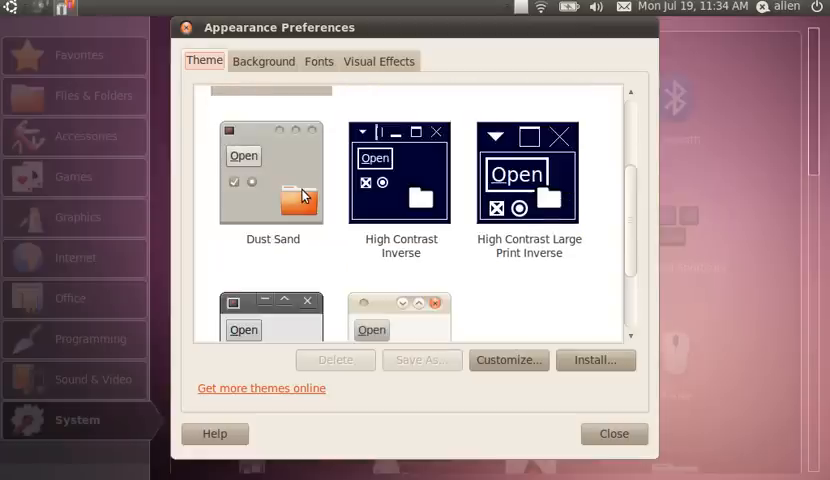
pyautogui.scroll(-3)
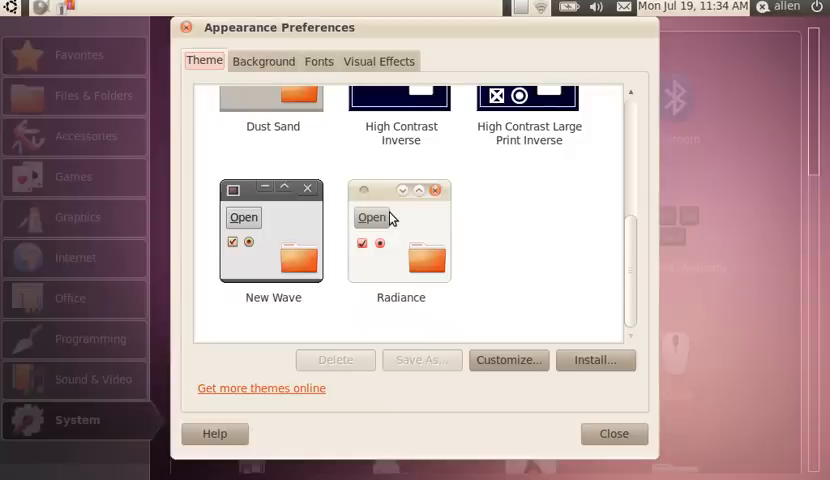
pyautogui.click(399, 232)
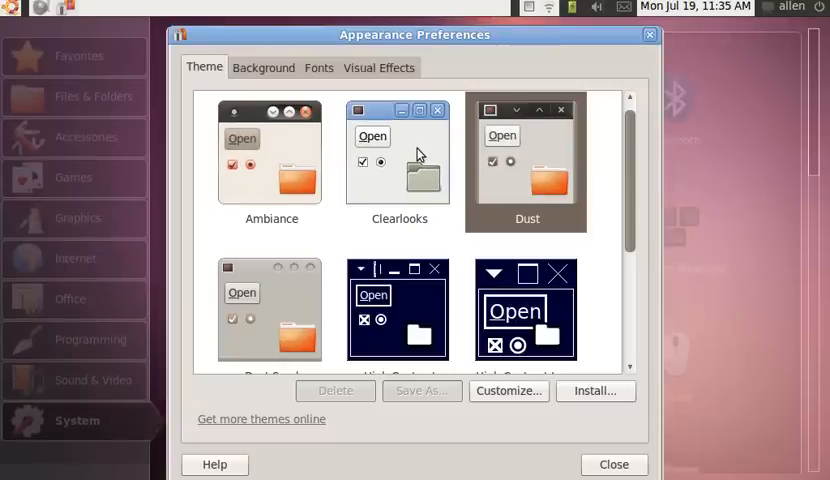
pyautogui.click(398, 163)
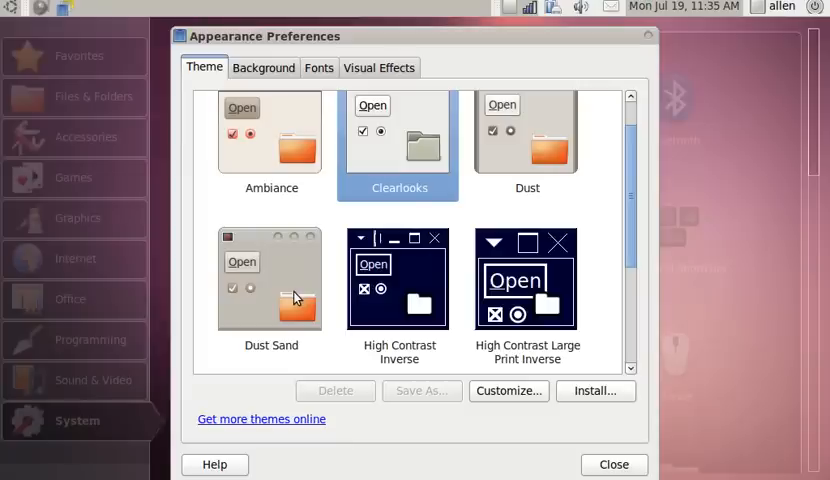
pyautogui.click(270, 278)
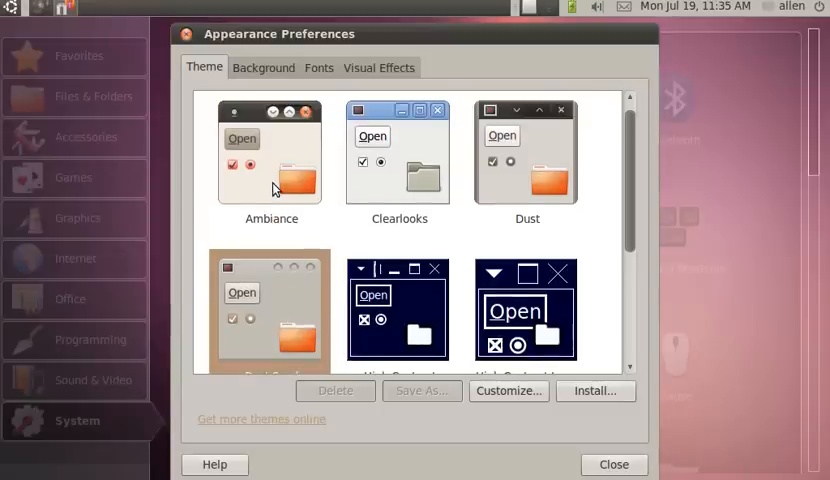
pyautogui.click(270, 160)
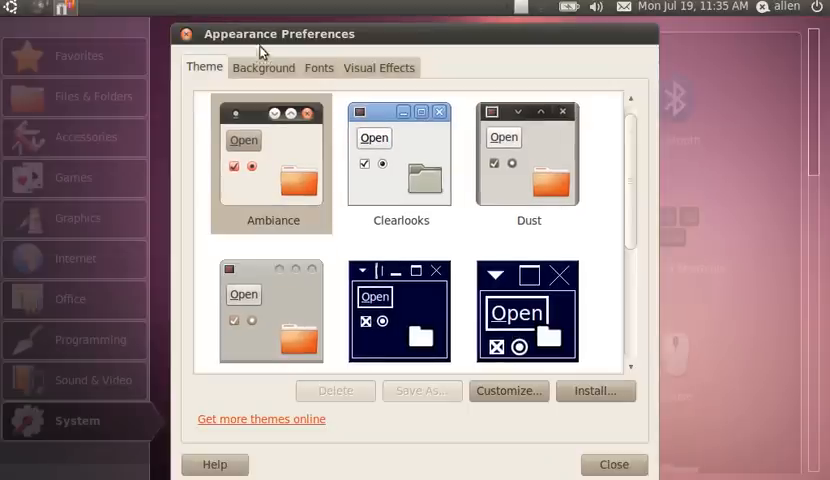
# - Look over the Background, Fonts and Visual Effects options, then close Appearance Preferences
pyautogui.click(263, 67)
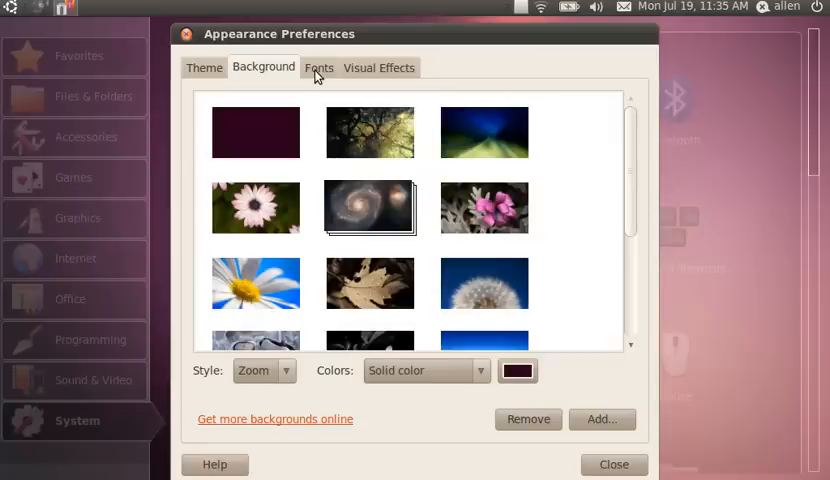
pyautogui.click(319, 67)
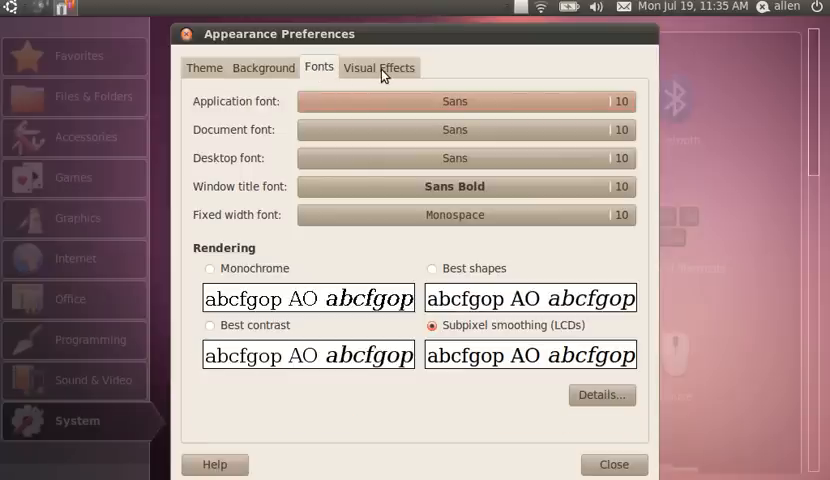
pyautogui.click(378, 67)
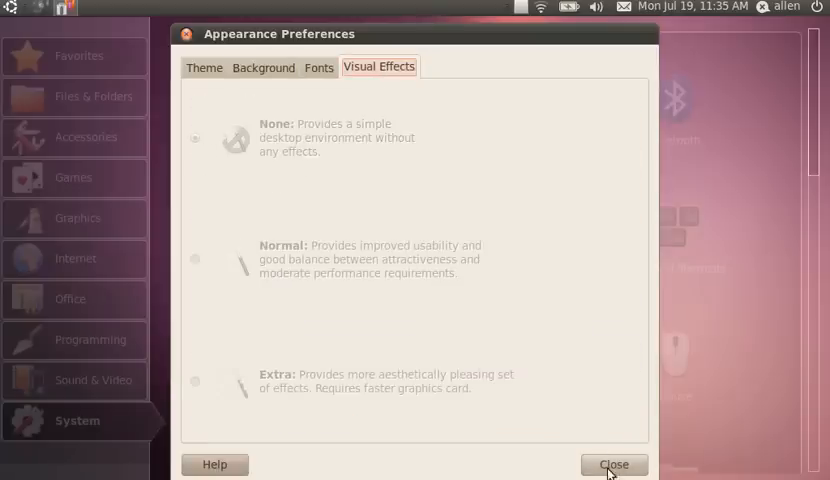
pyautogui.click(613, 464)
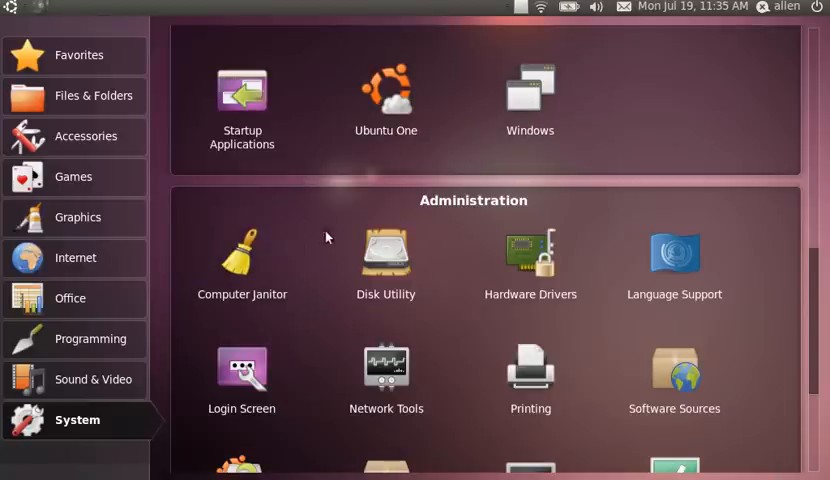
# - Try opening Computer Janitor, cancel its password prompt, and browse Administration tools
pyautogui.doubleClick(241, 255)
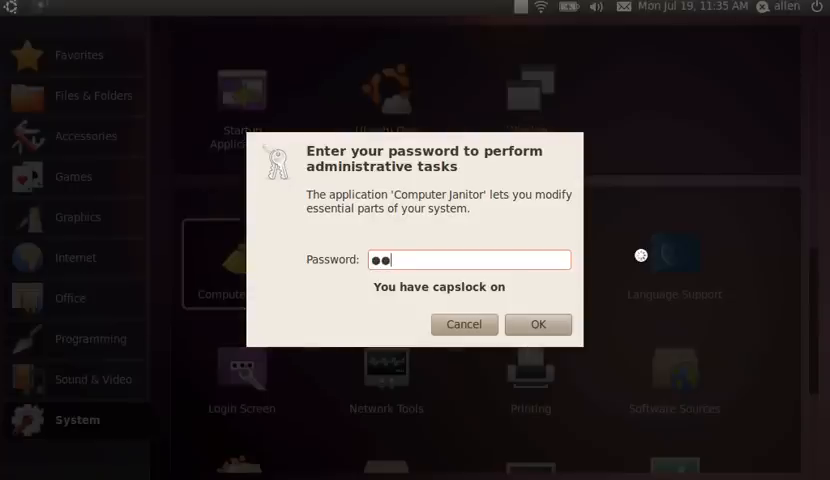
pyautogui.click(463, 324)
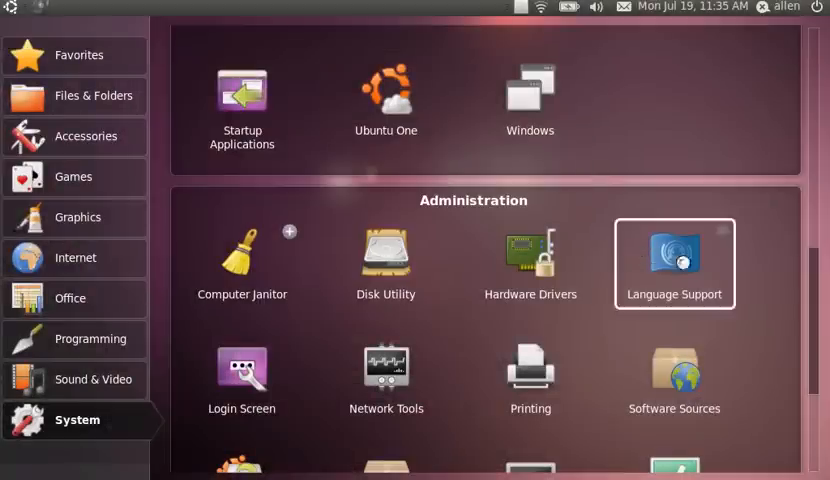
pyautogui.scroll(-3)
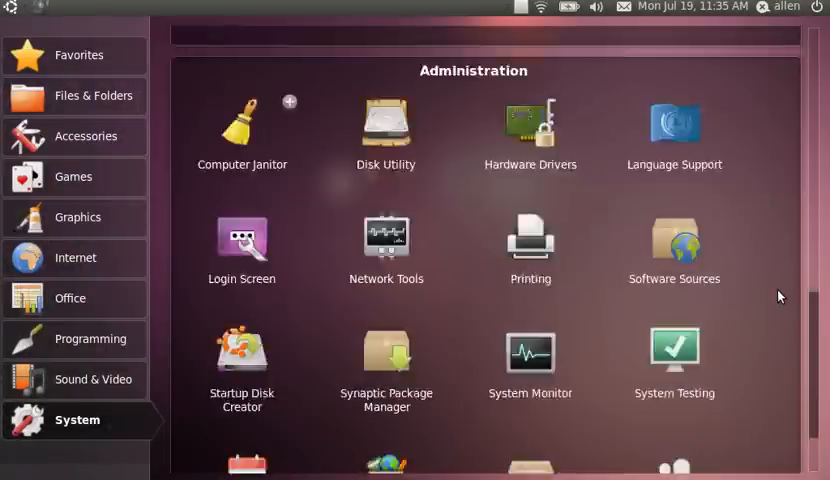
pyautogui.scroll(-3)
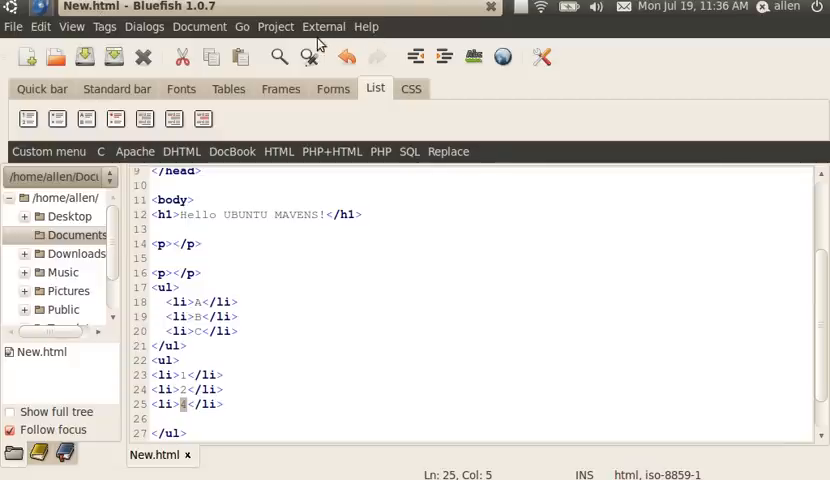
pyautogui.click(323, 26)
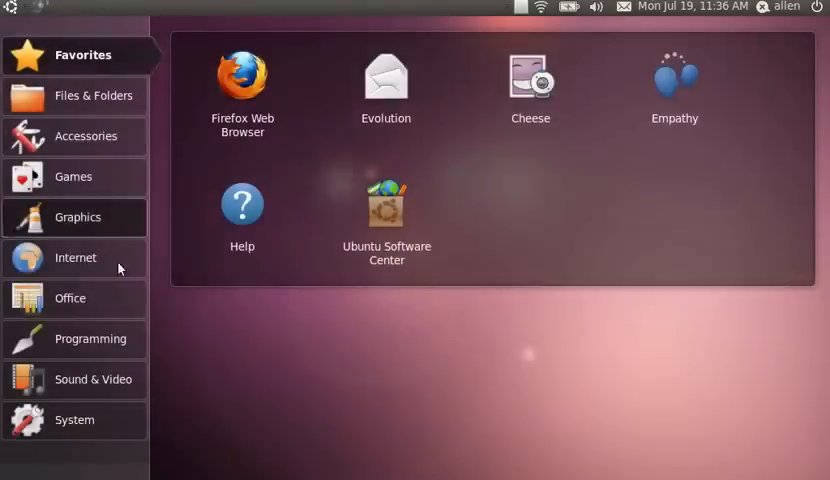
# - Browse the System category, then open the 'allen' home folder from Files & Folders
pyautogui.click(74, 419)
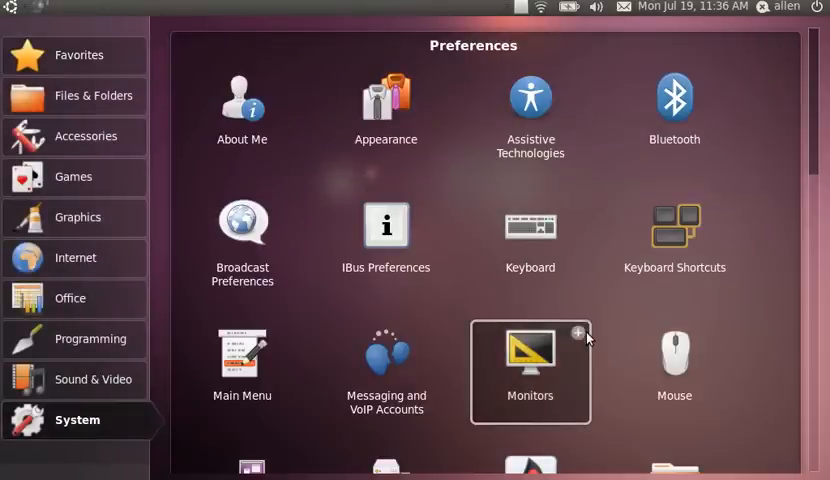
pyautogui.scroll(-3)
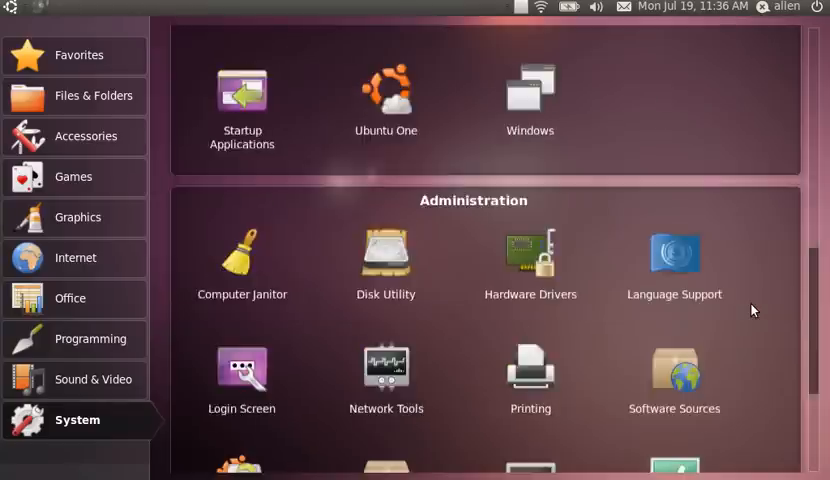
pyautogui.scroll(-3)
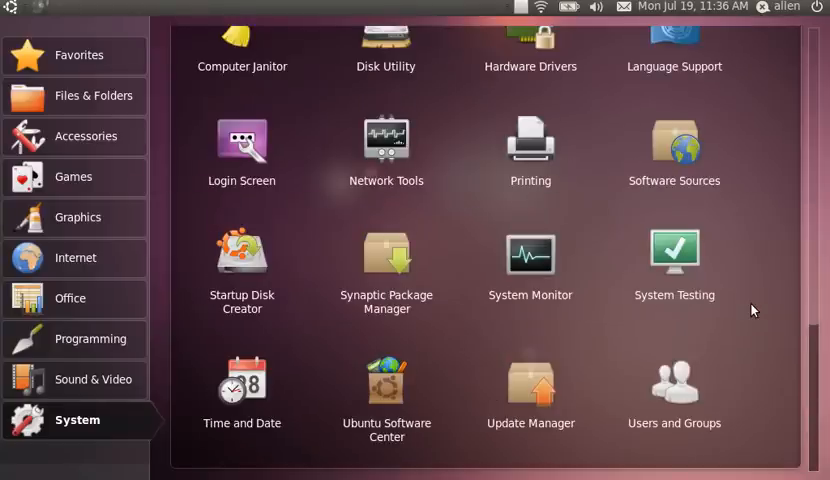
pyautogui.moveTo(761, 304)
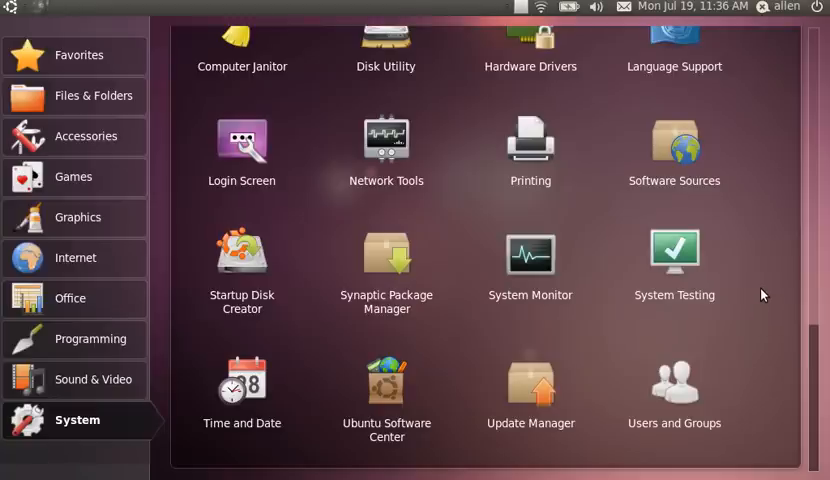
pyautogui.moveTo(530, 390)
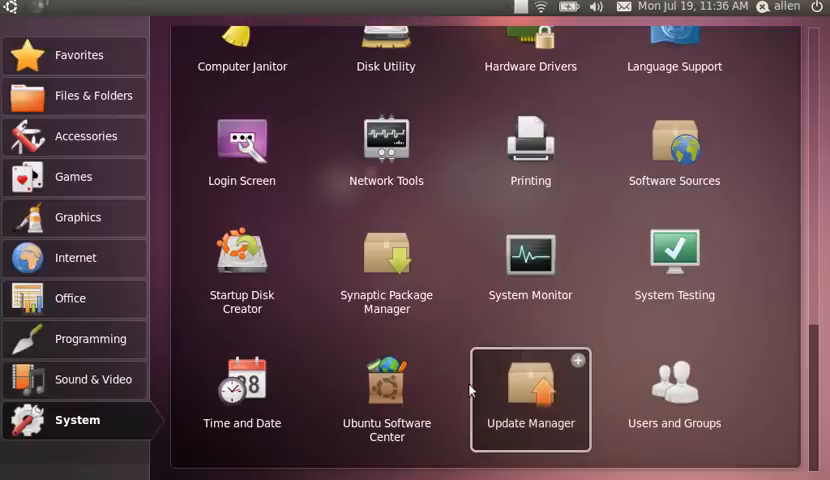
pyautogui.moveTo(386, 270)
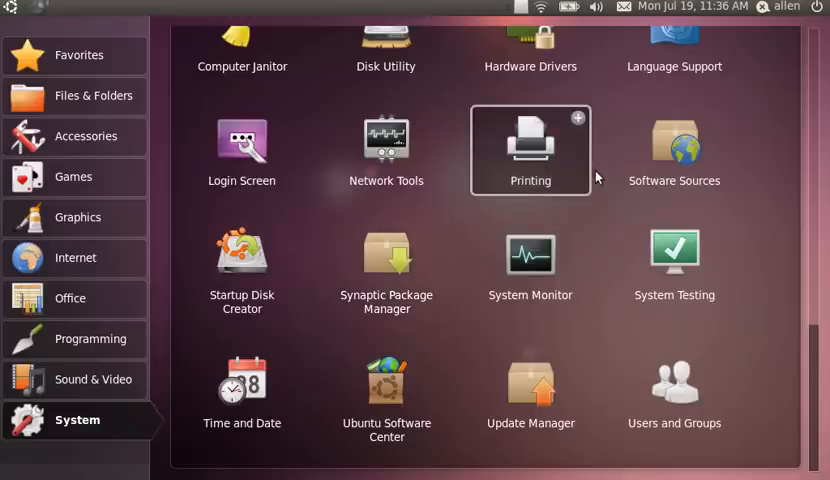
pyautogui.moveTo(760, 182)
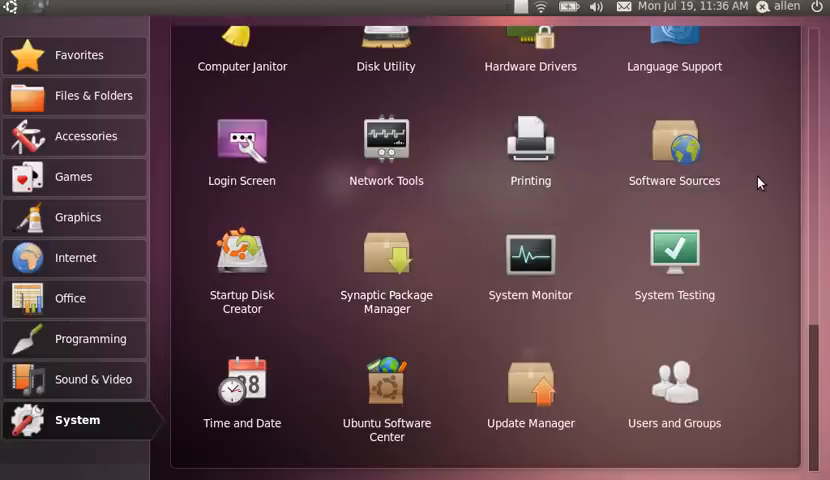
pyautogui.moveTo(760, 122)
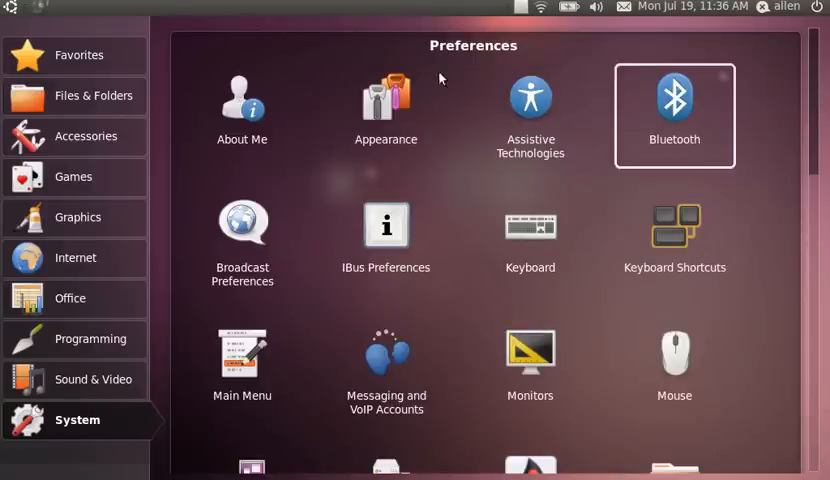
pyautogui.click(75, 96)
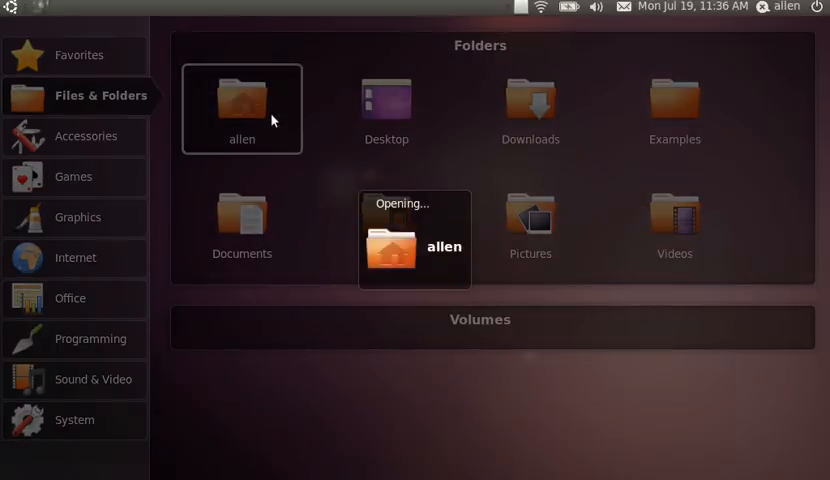
pyautogui.doubleClick(241, 95)
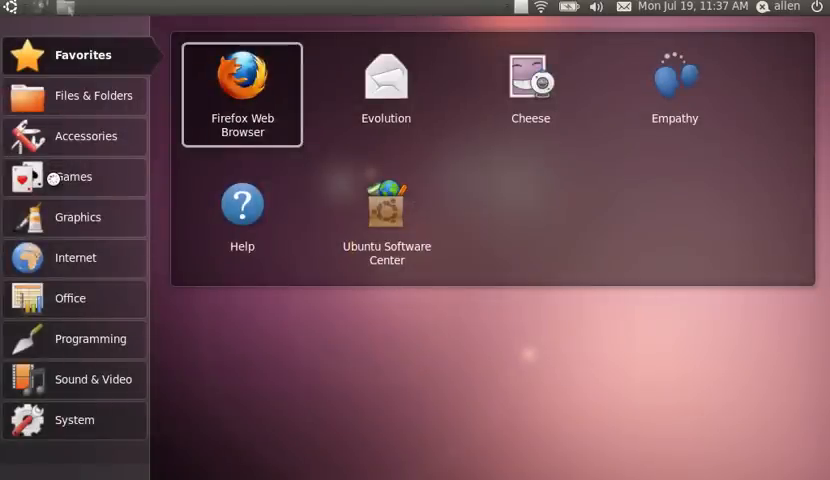
# - Launch Google Chrome from the Internet category and accept its welcome dialog
pyautogui.click(74, 96)
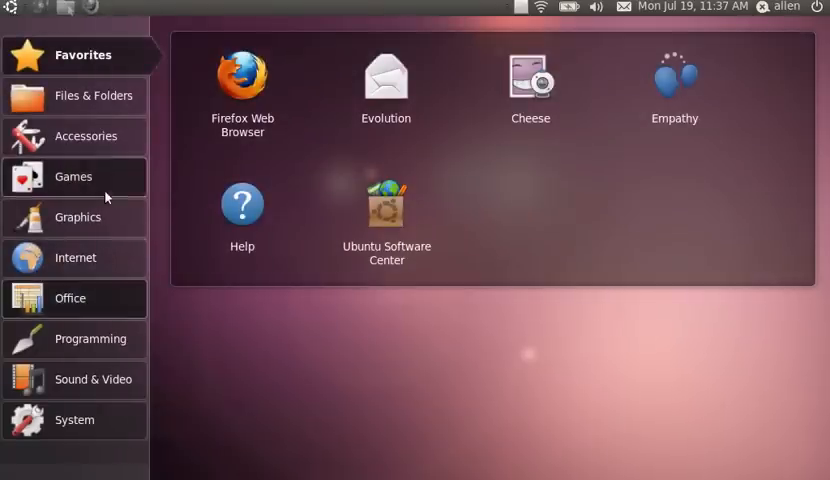
pyautogui.click(78, 217)
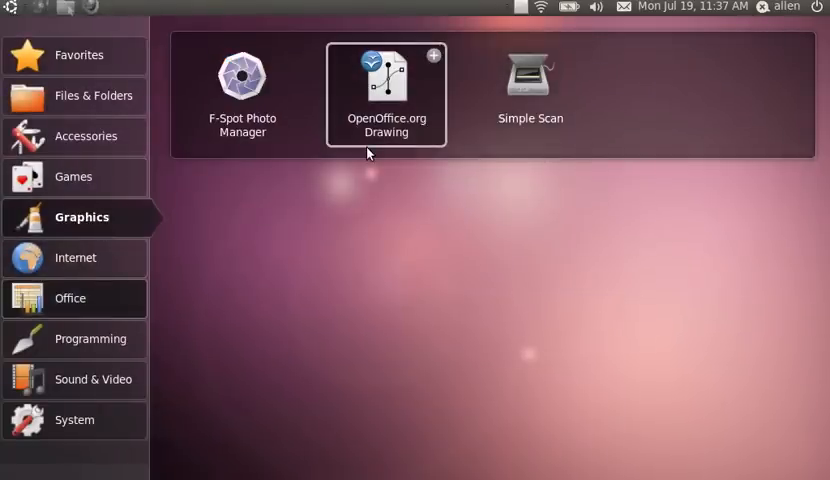
pyautogui.click(75, 257)
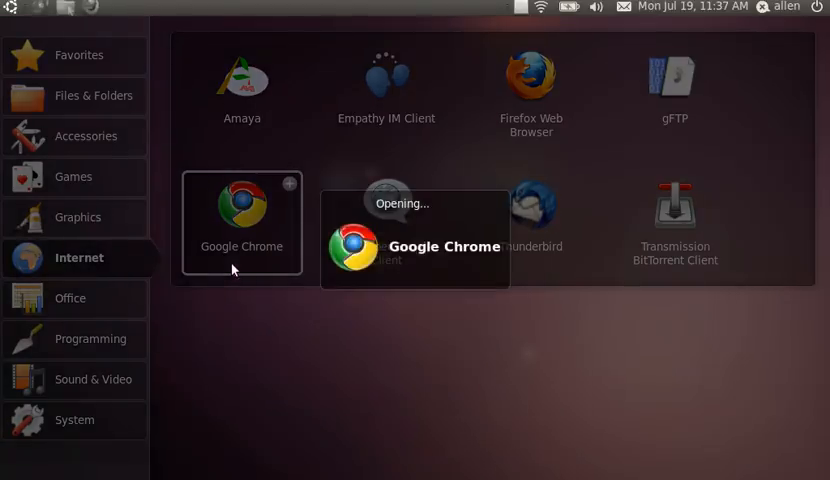
pyautogui.click(241, 223)
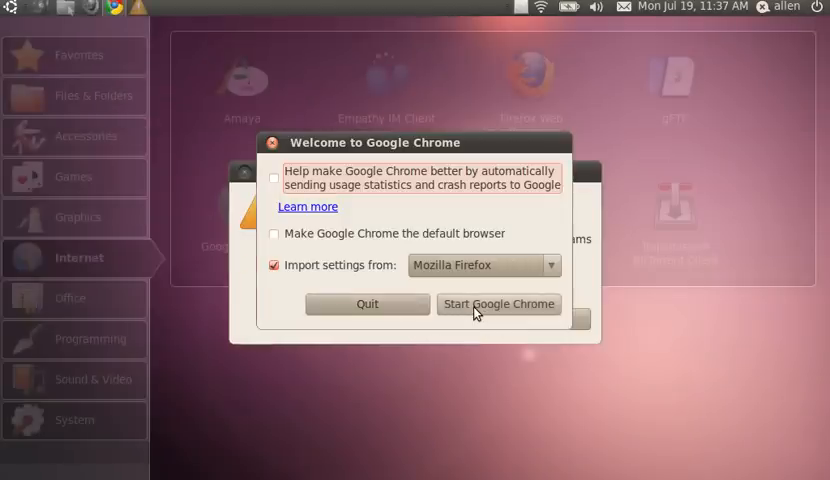
pyautogui.click(498, 304)
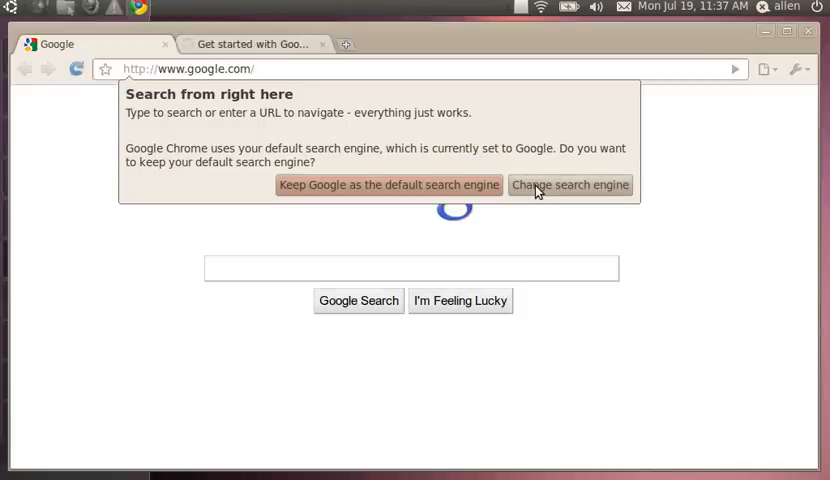
pyautogui.moveTo(495, 192)
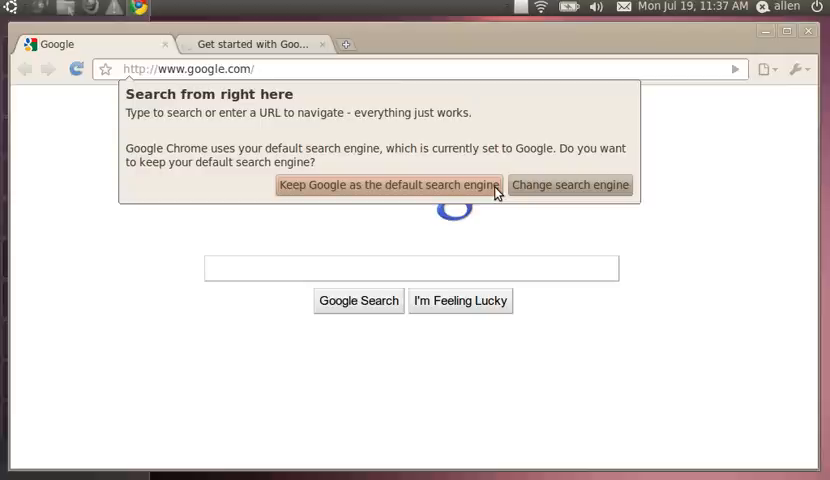
# - Keep Google as Chrome's default search engine and dismiss the Low Disk Space warning
pyautogui.click(390, 185)
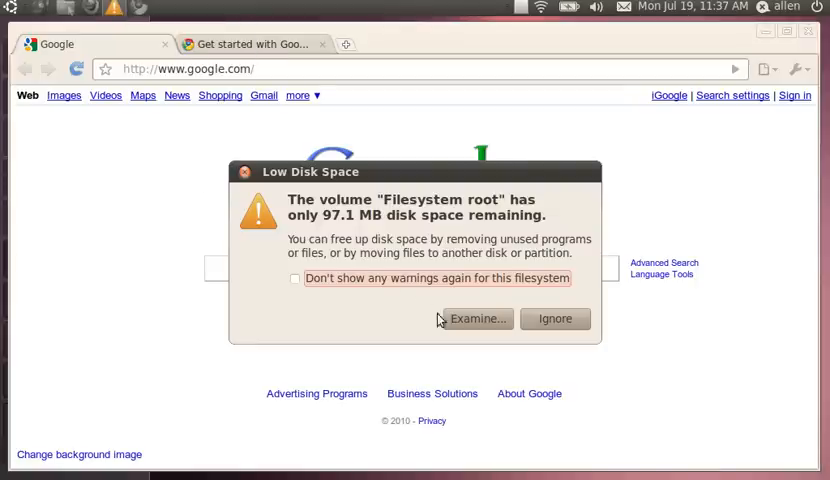
pyautogui.click(476, 318)
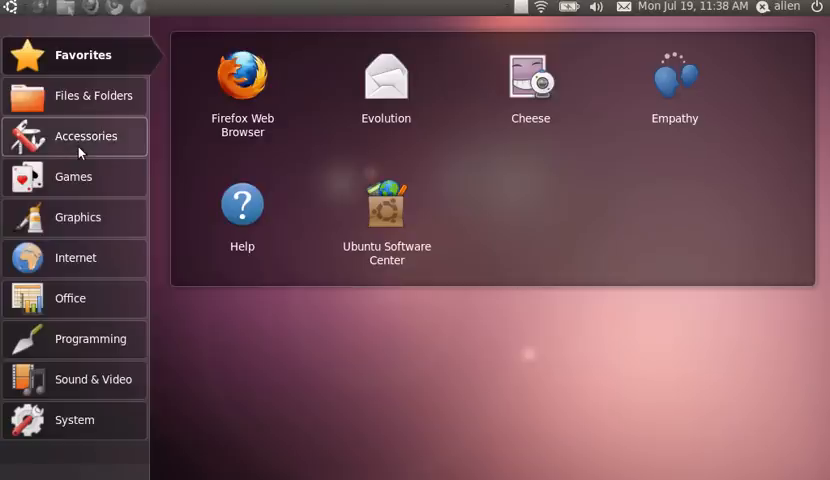
# - Open Terminal from Accessories and run 'df -h' to show disk usage
pyautogui.click(86, 136)
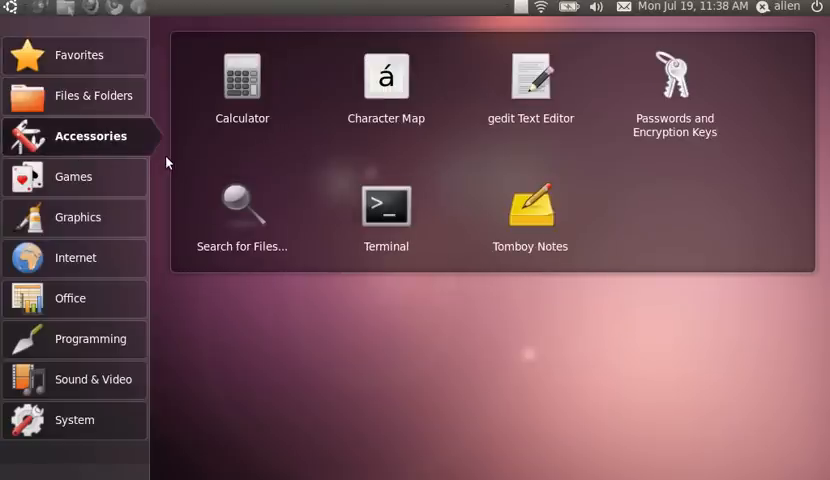
pyautogui.click(386, 206)
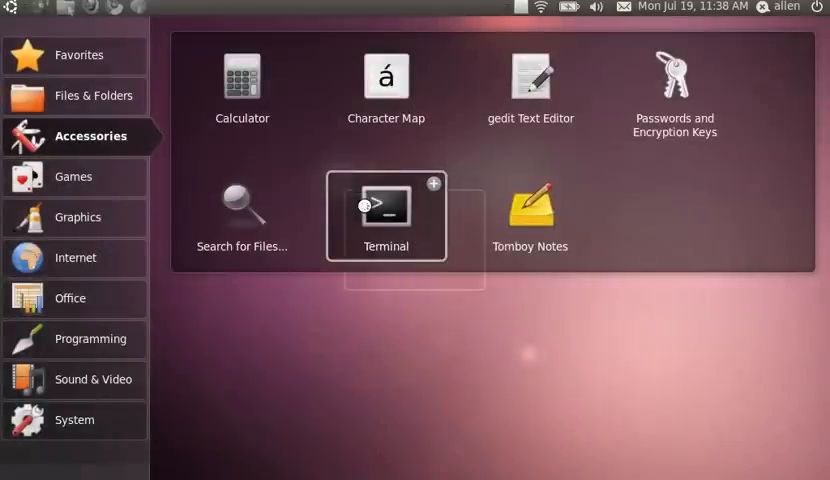
pyautogui.doubleClick(386, 205)
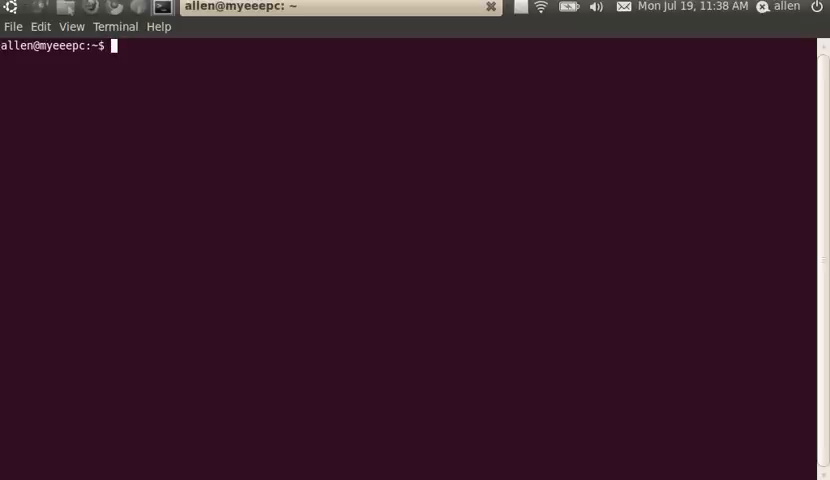
pyautogui.write('df -h')
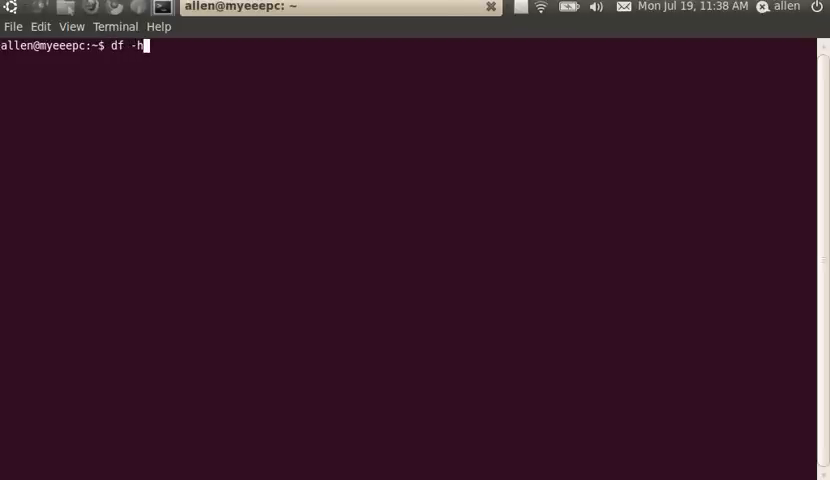
pyautogui.press('Return')
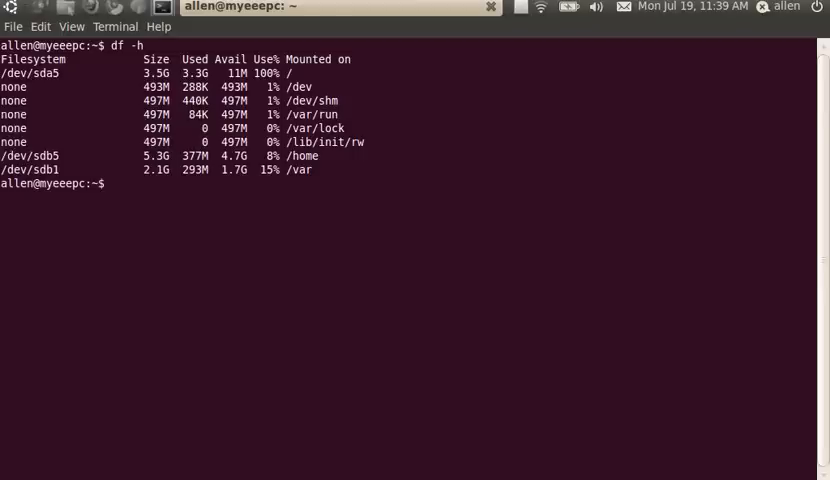